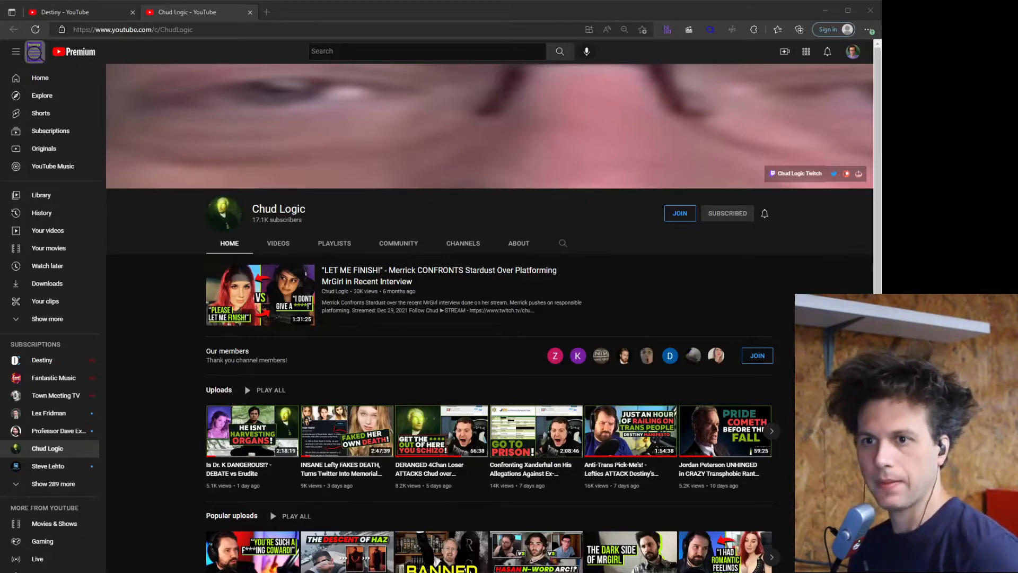
Bring up the transcript search extension panel over the channel's Videos list
{"action": "left_click", "coordinate": [35, 29]}
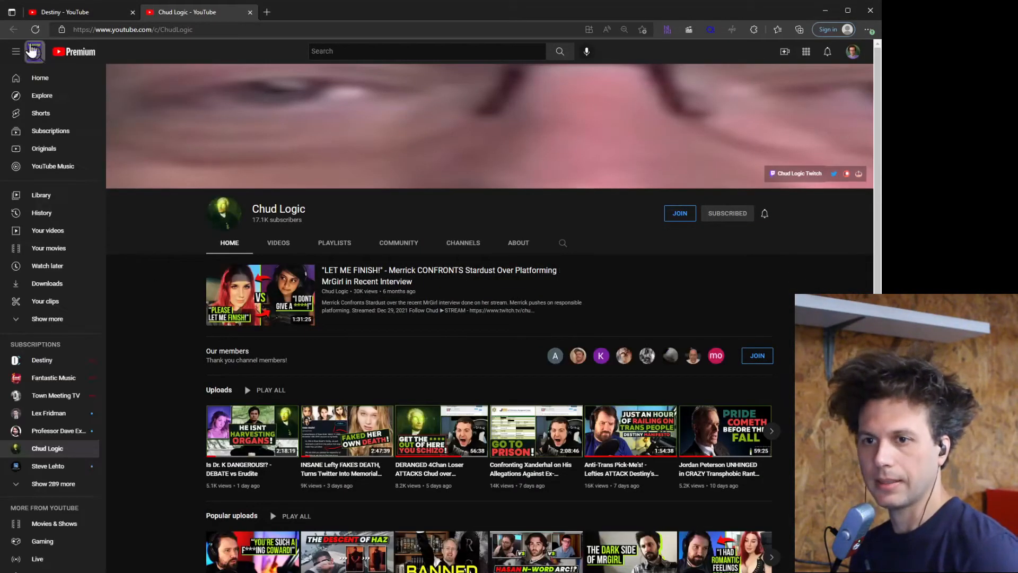
{"action": "mouse_move", "coordinate": [189, 253]}
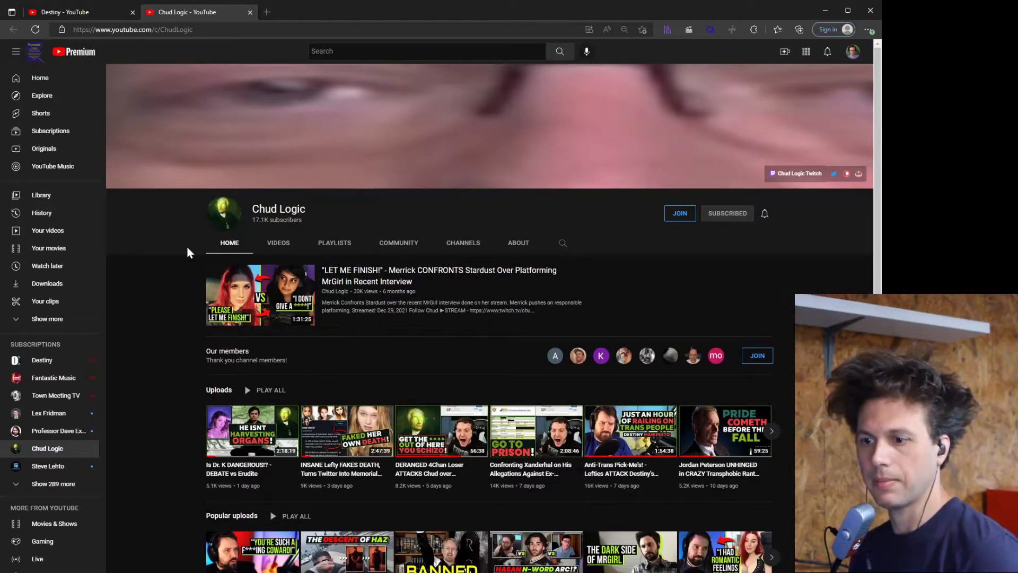
{"action": "left_click", "coordinate": [278, 243]}
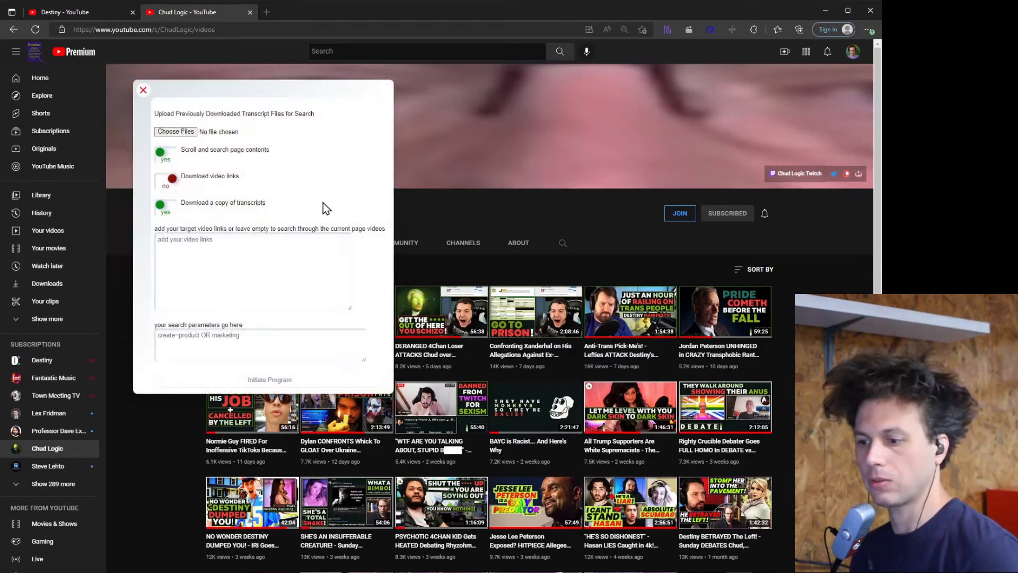
{"action": "mouse_move", "coordinate": [222, 293]}
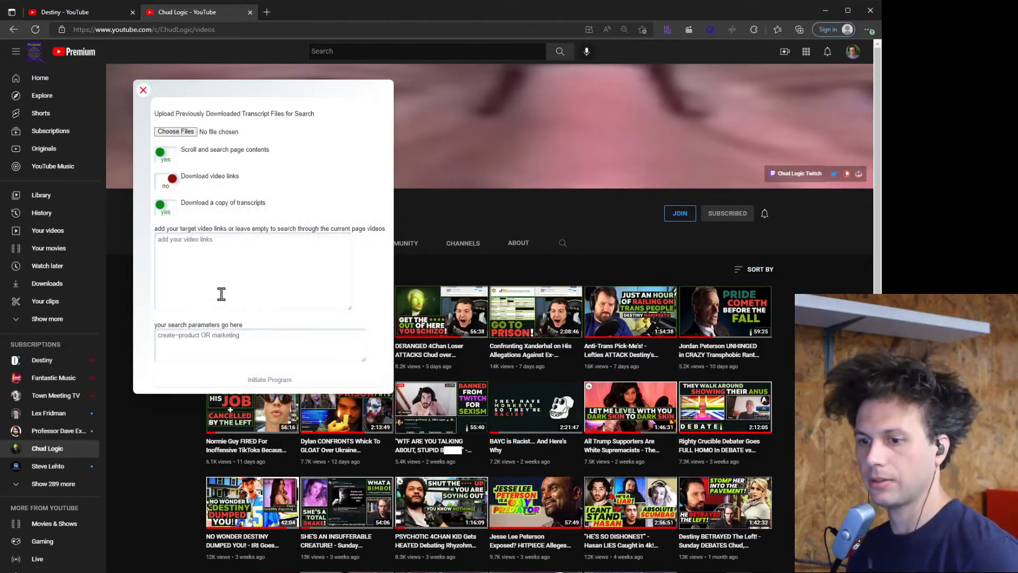
{"action": "mouse_move", "coordinate": [250, 379]}
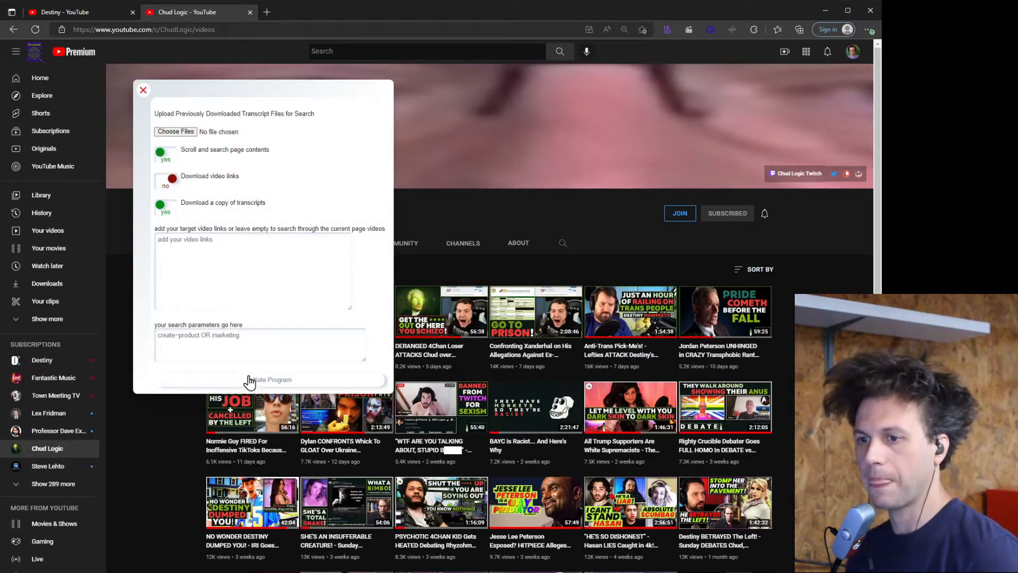
{"action": "mouse_move", "coordinate": [254, 271]}
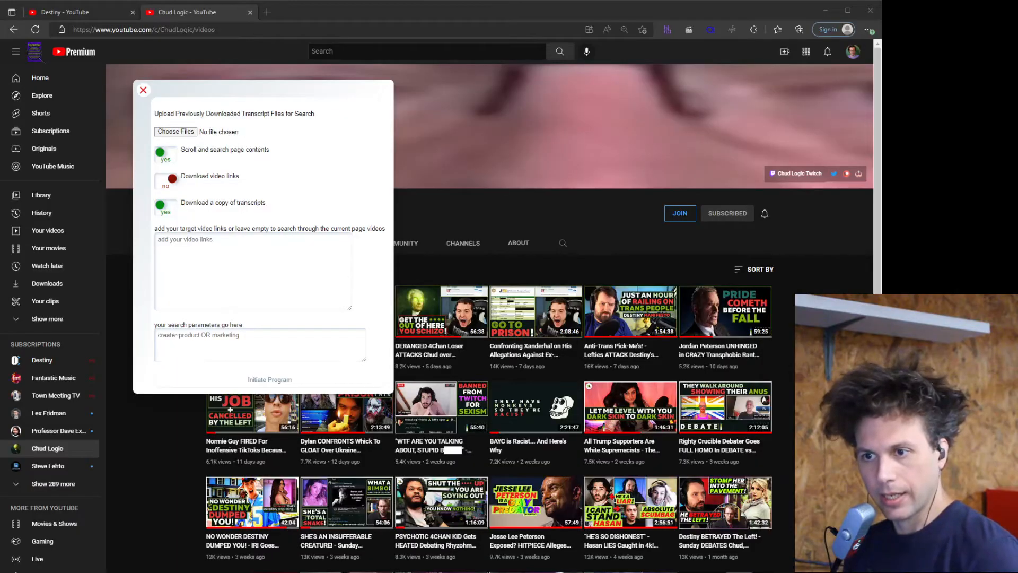
Load the five downloaded transcript files and enter the query 'hasan OR hassan'
{"action": "left_click", "coordinate": [175, 131]}
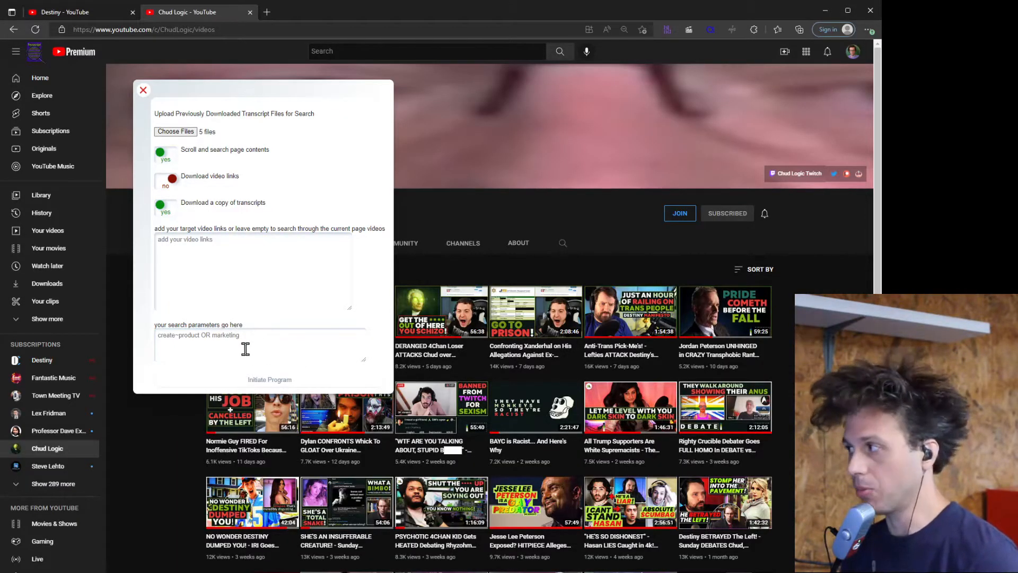
{"action": "mouse_move", "coordinate": [303, 406]}
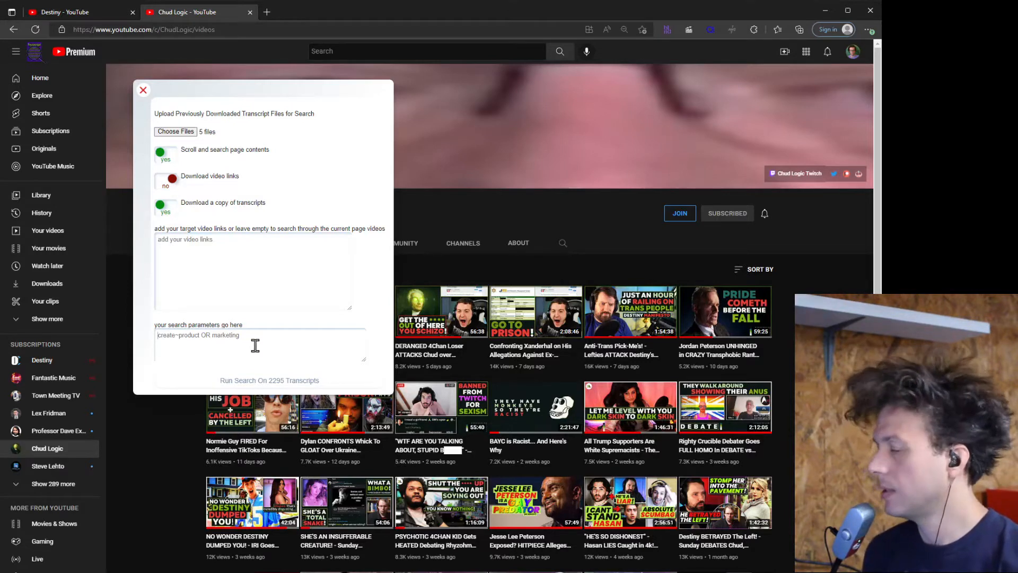
{"action": "type", "text": "hasan"}
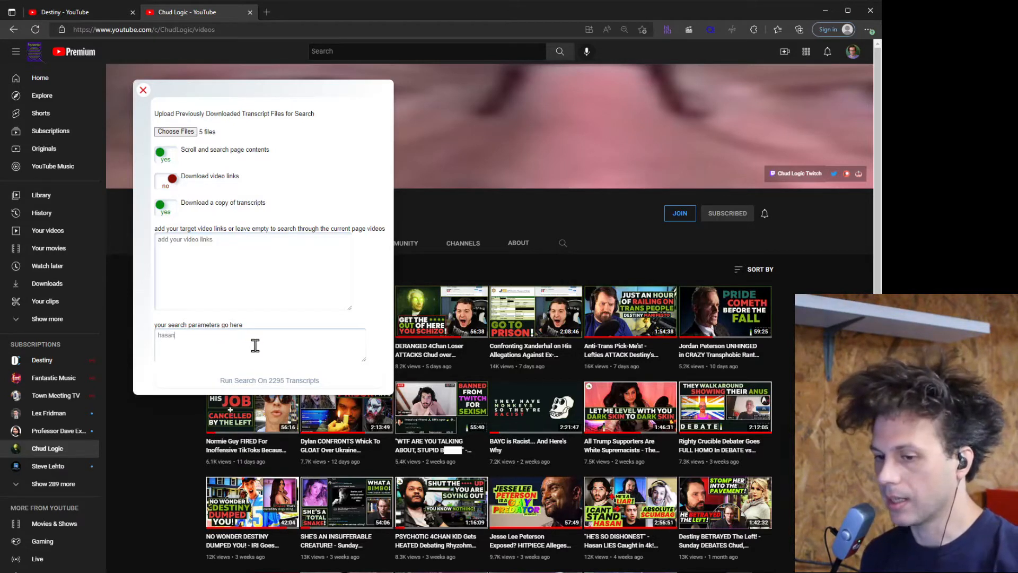
{"action": "type", "text": "OR"}
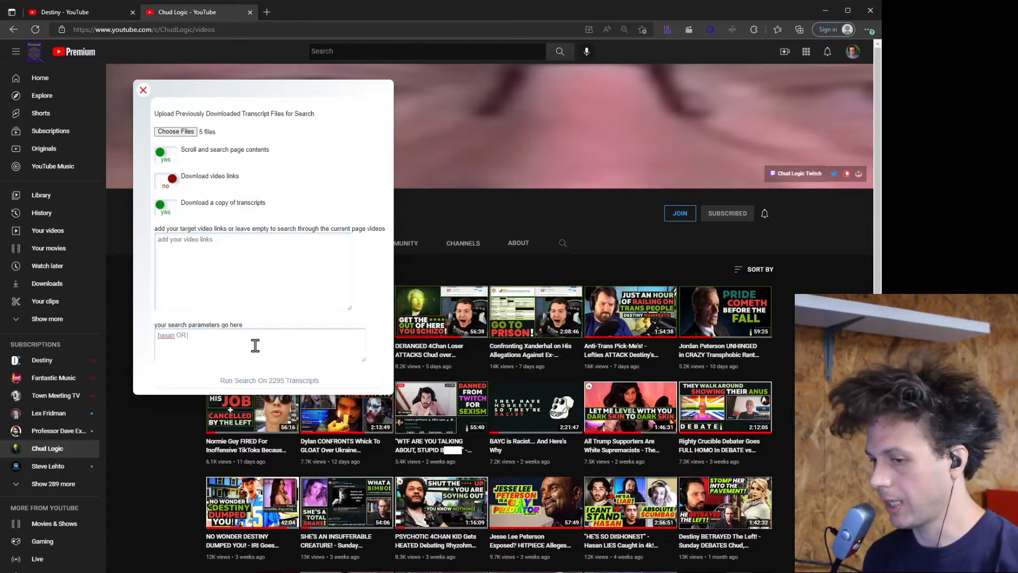
{"action": "type", "text": "hassan"}
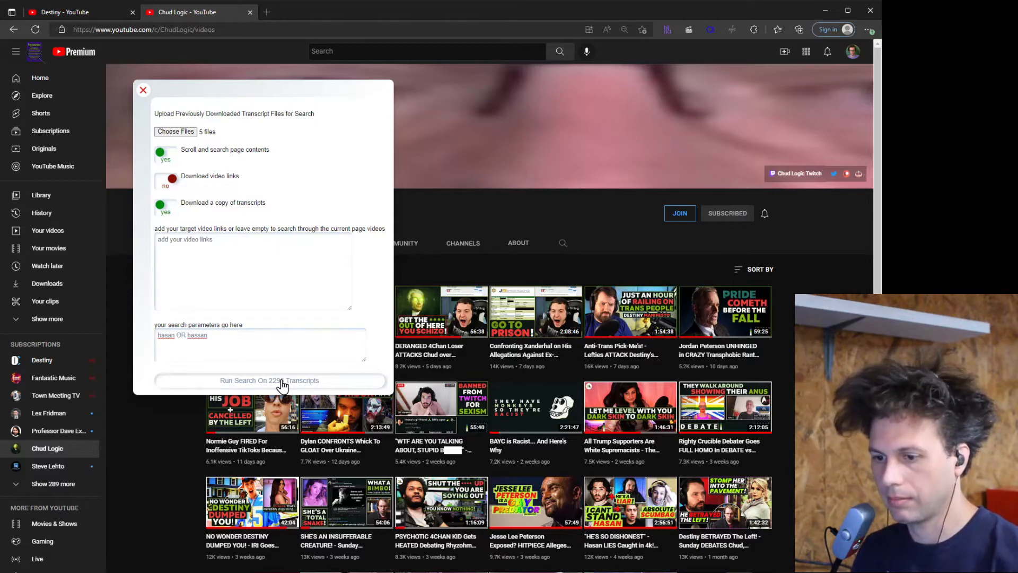
Run the search over 2295 transcripts and scroll through the hasan match table
{"action": "left_click", "coordinate": [269, 381]}
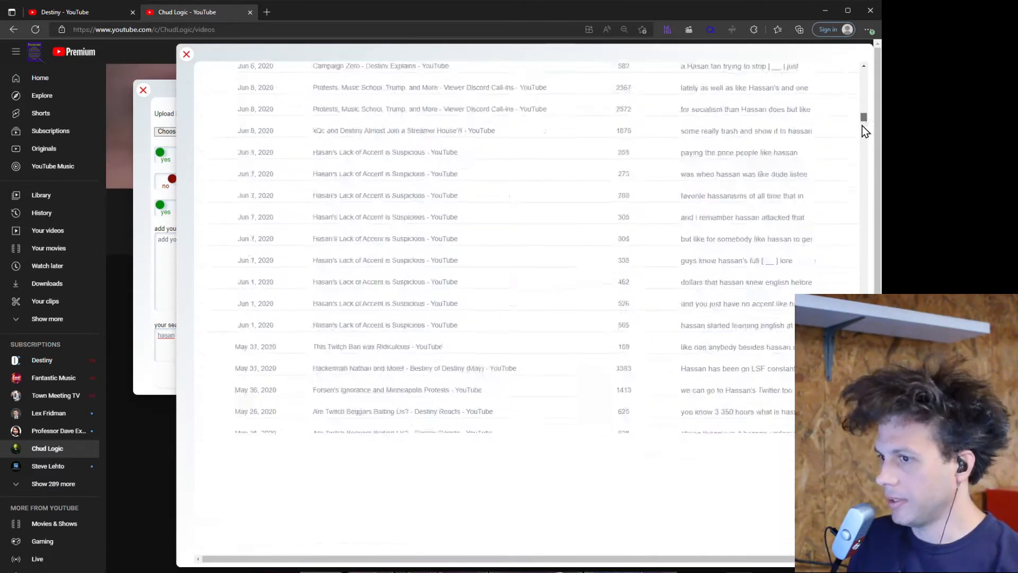
{"action": "scroll", "scroll_direction": "up", "scroll_amount": 3}
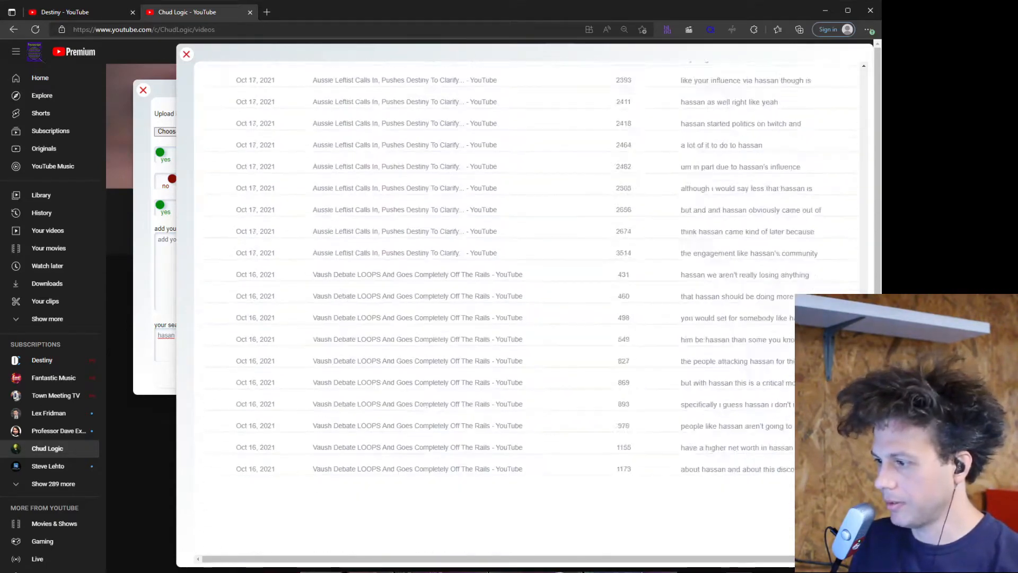
{"action": "scroll", "scroll_direction": "down", "scroll_amount": 3}
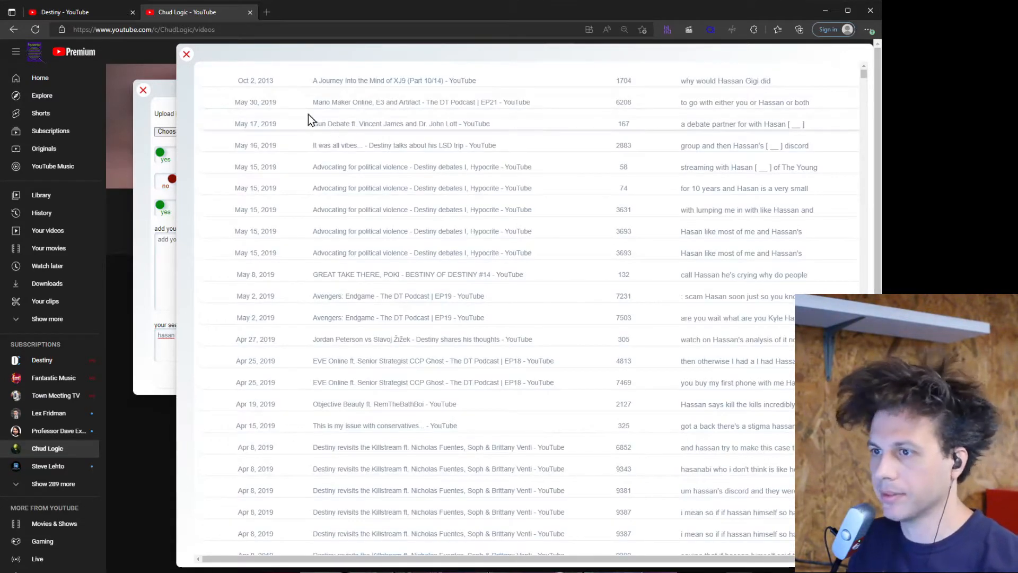
{"action": "mouse_move", "coordinate": [343, 155]}
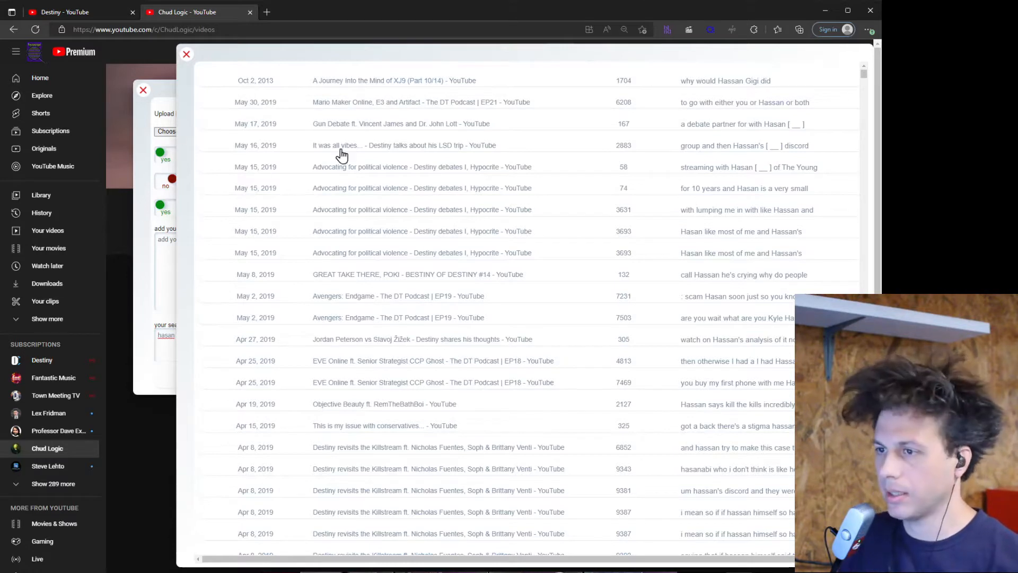
{"action": "mouse_move", "coordinate": [788, 131]}
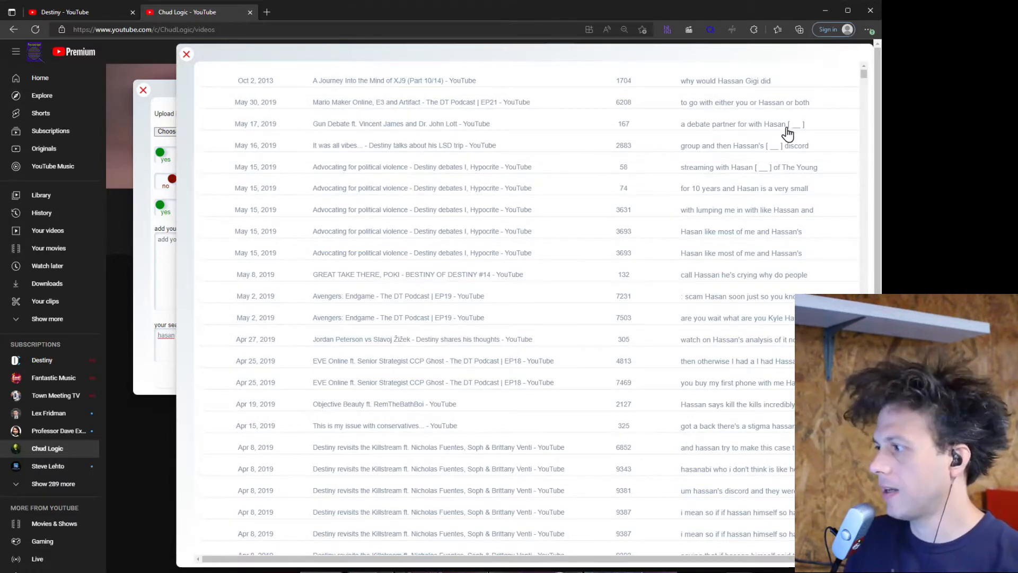
{"action": "mouse_move", "coordinate": [790, 135]}
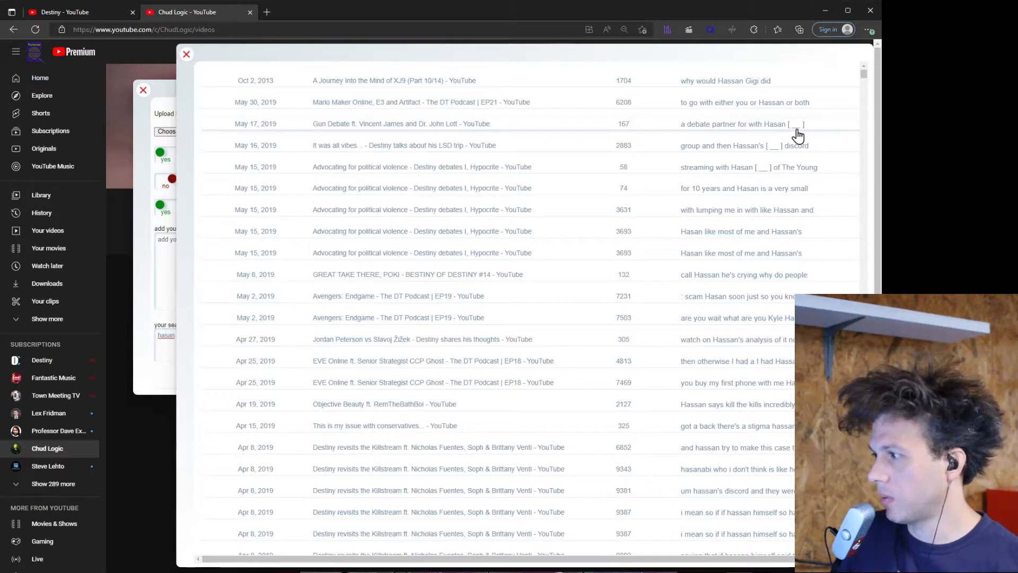
{"action": "mouse_move", "coordinate": [793, 134]}
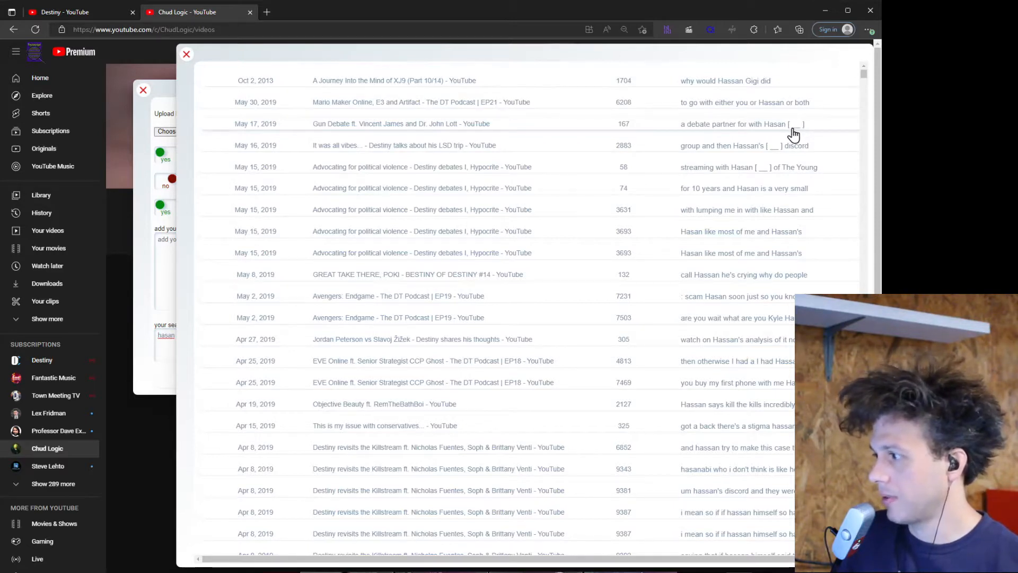
{"action": "mouse_move", "coordinate": [797, 134]}
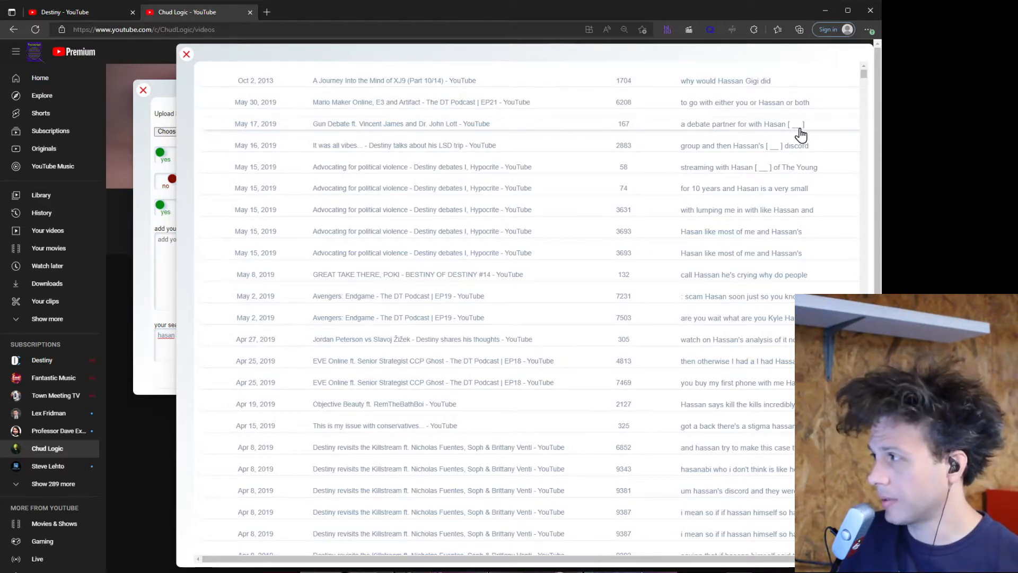
{"action": "mouse_move", "coordinate": [796, 139]}
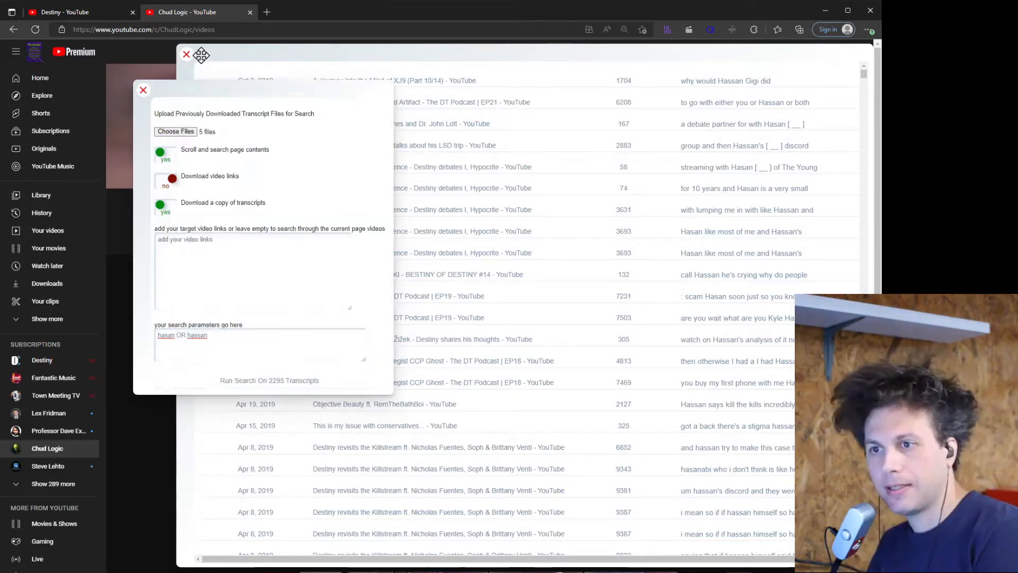
Close the results table and reload the page for a fresh panel with a 2015–2022 date range
{"action": "left_click", "coordinate": [187, 54]}
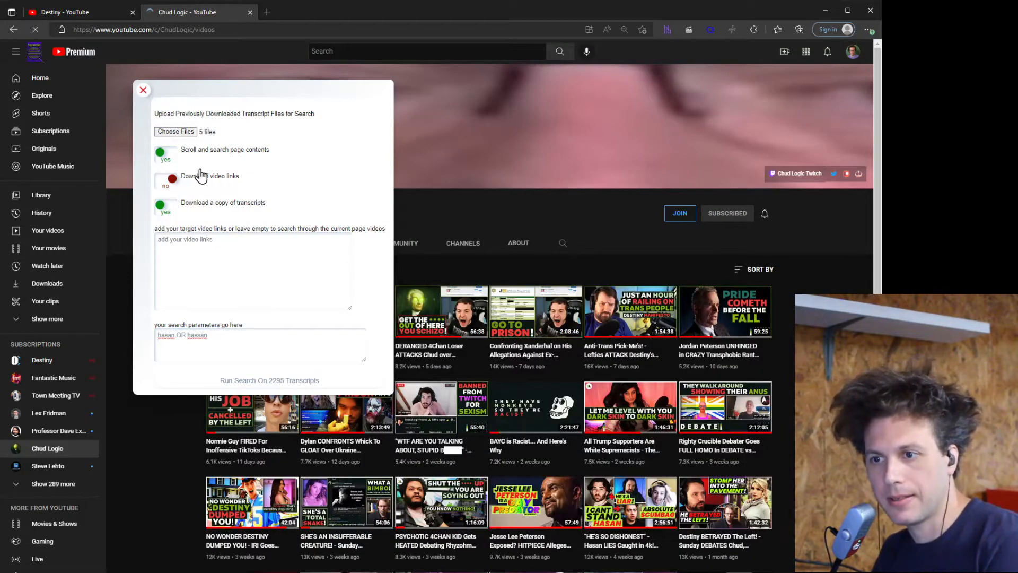
{"action": "left_click", "coordinate": [143, 89]}
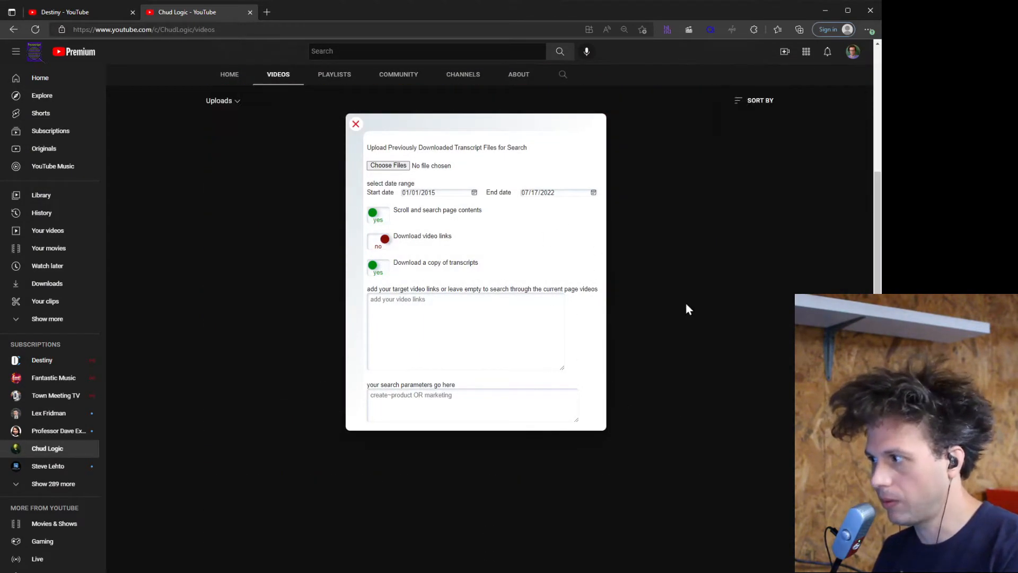
{"action": "mouse_move", "coordinate": [675, 267]}
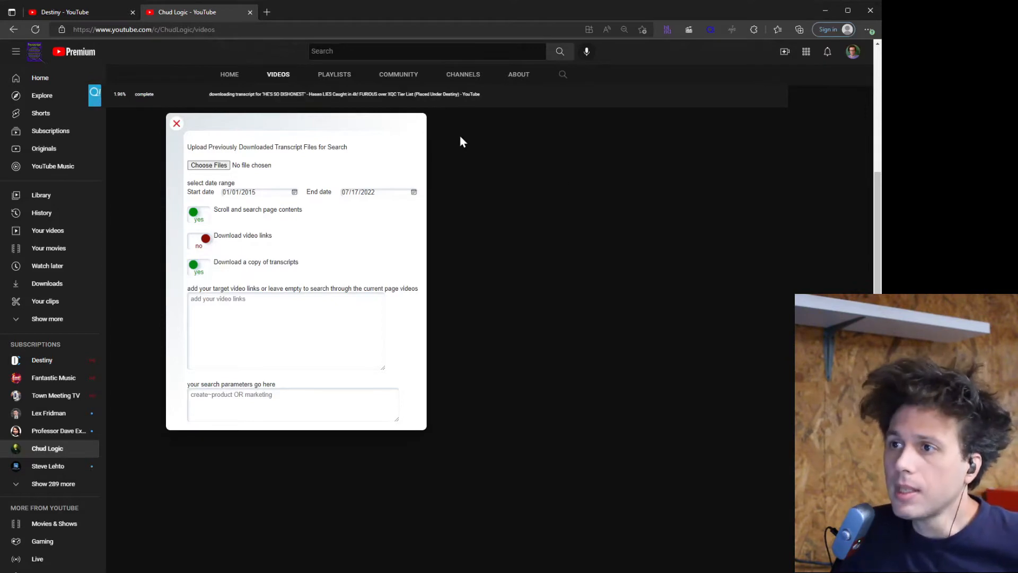
{"action": "mouse_move", "coordinate": [726, 88]}
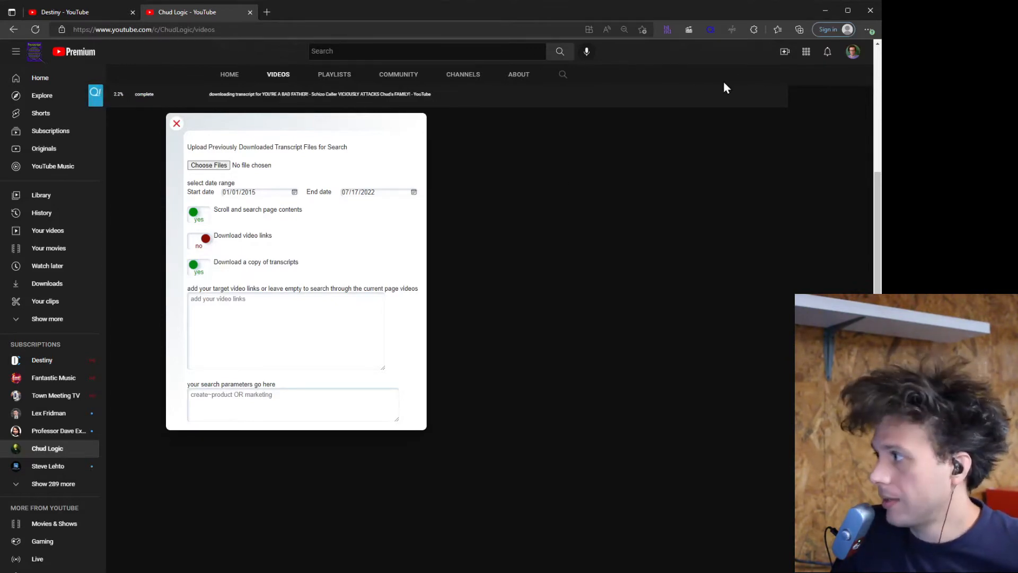
{"action": "mouse_move", "coordinate": [389, 105]}
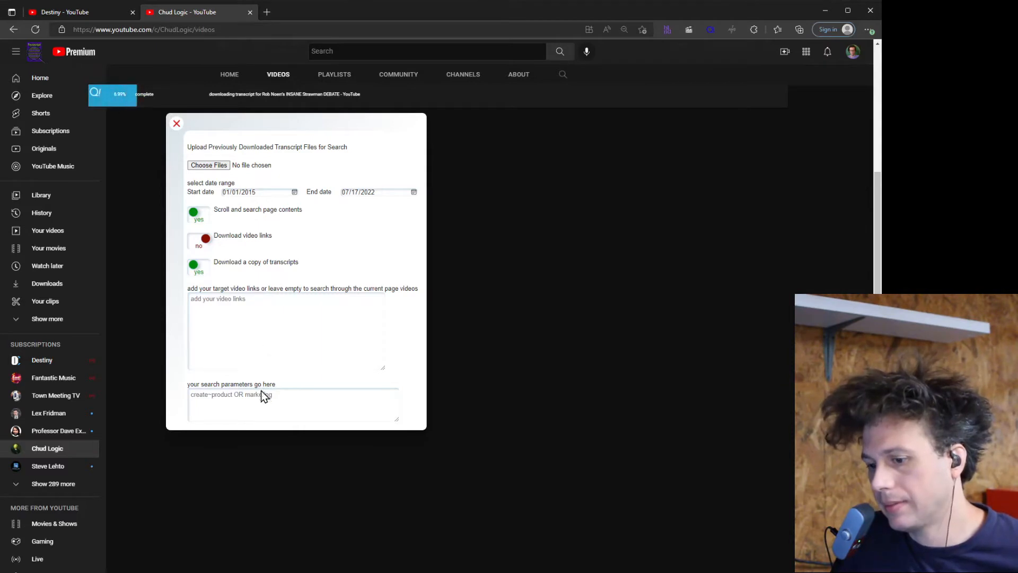
{"action": "mouse_move", "coordinate": [563, 363]}
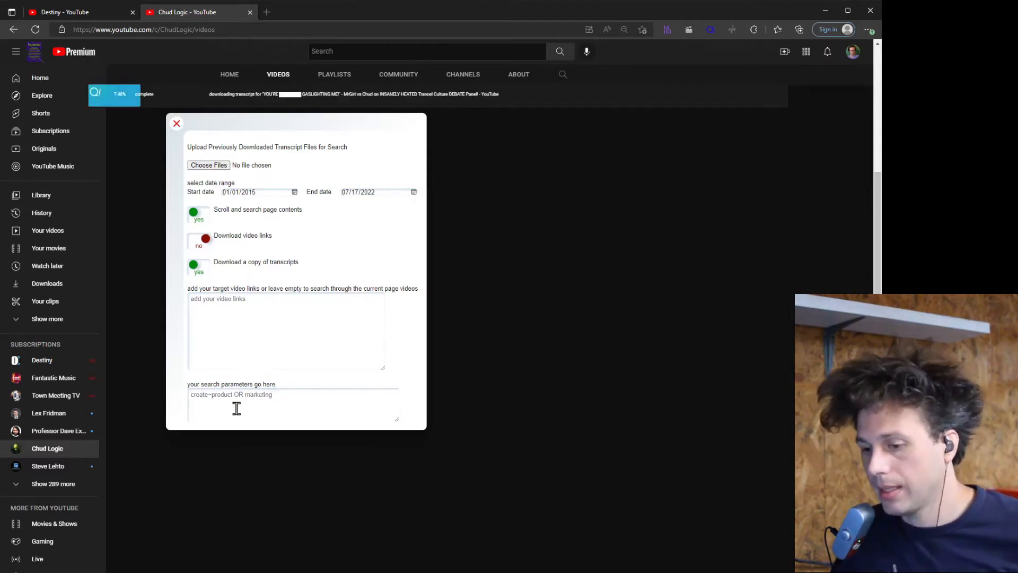
{"action": "mouse_move", "coordinate": [339, 291]}
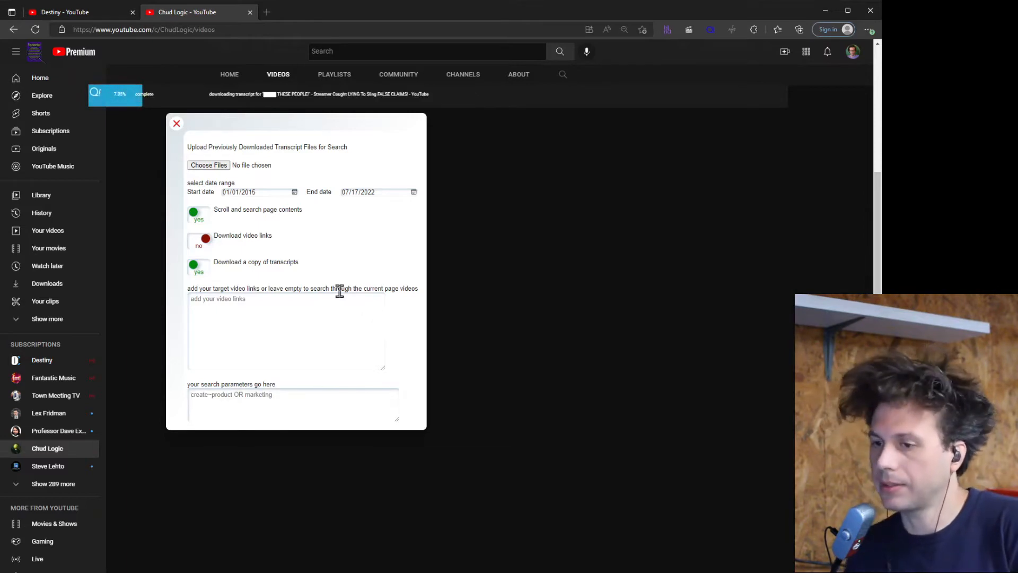
{"action": "mouse_move", "coordinate": [319, 238]}
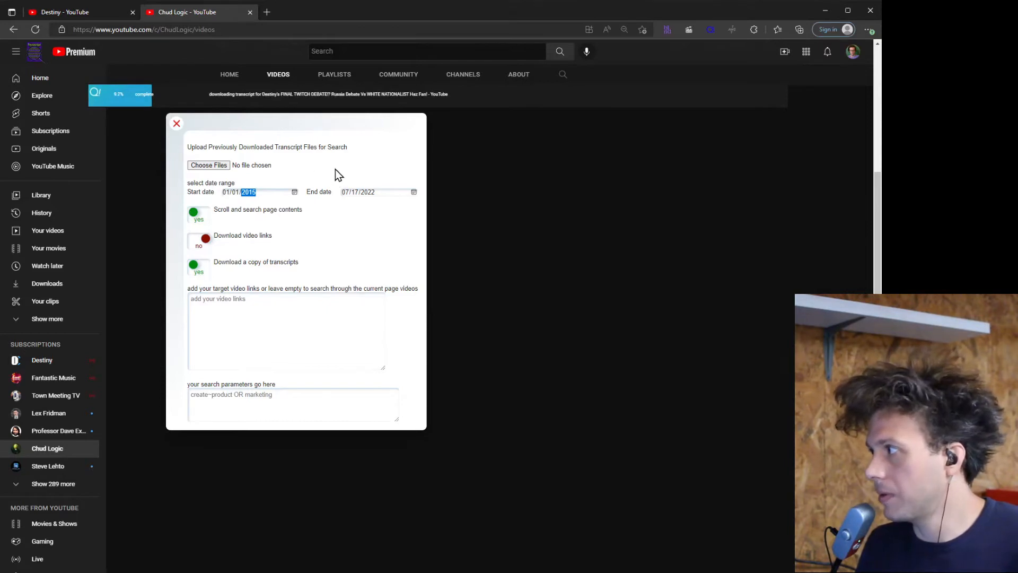
{"action": "mouse_move", "coordinate": [314, 249]}
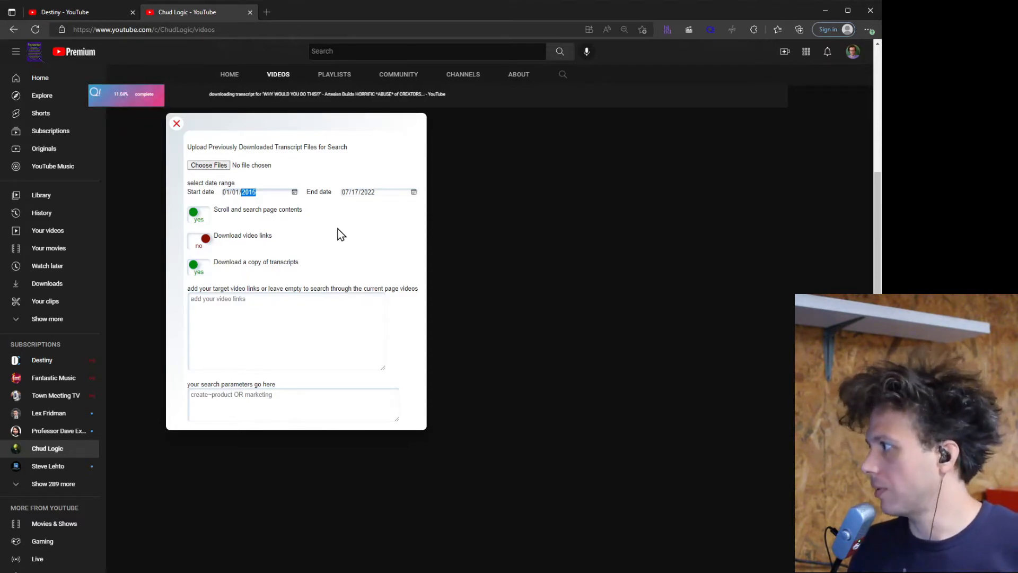
{"action": "mouse_move", "coordinate": [379, 249]}
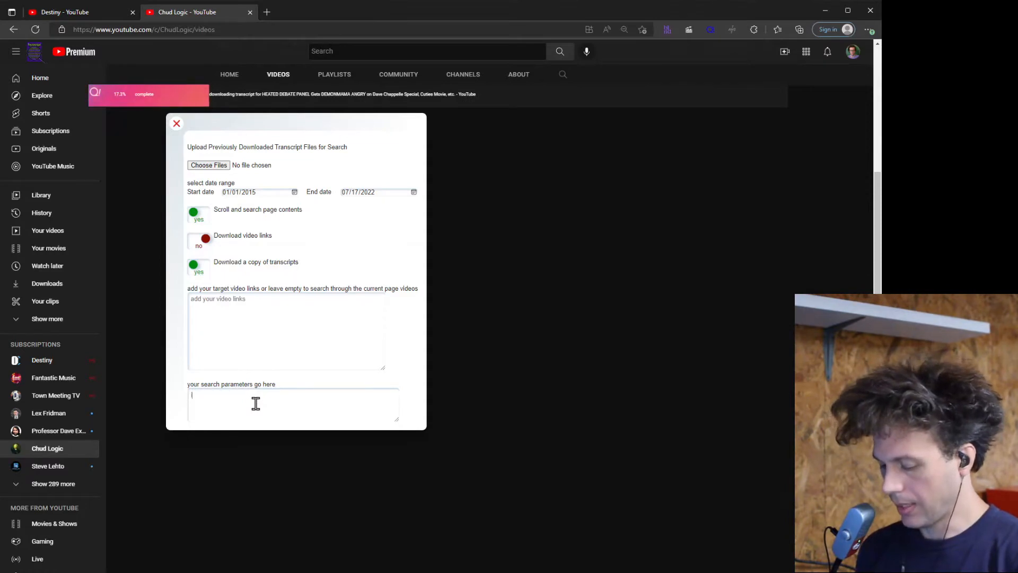
{"action": "type", "text": "item"}
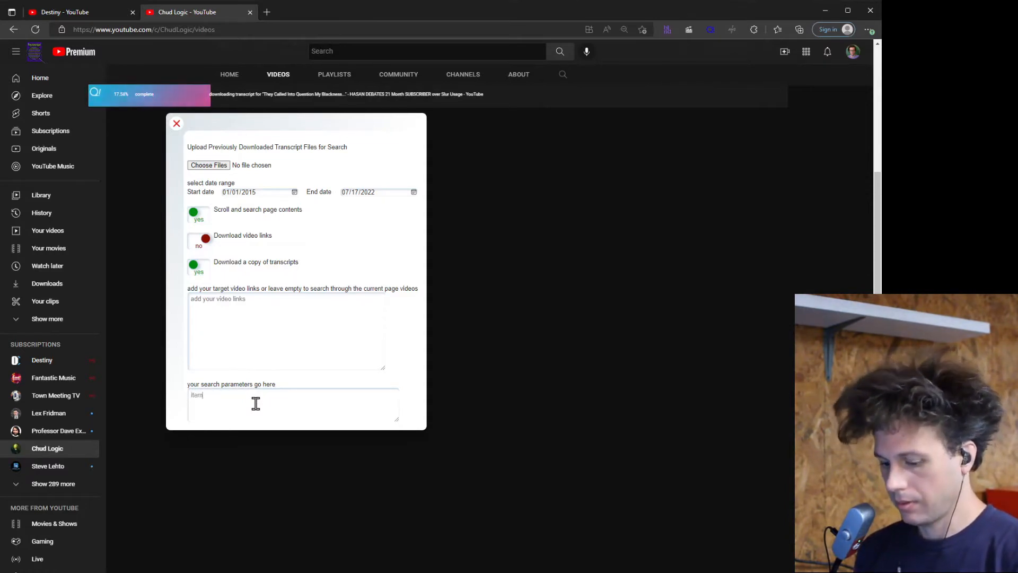
{"action": "type", "text": "~236"}
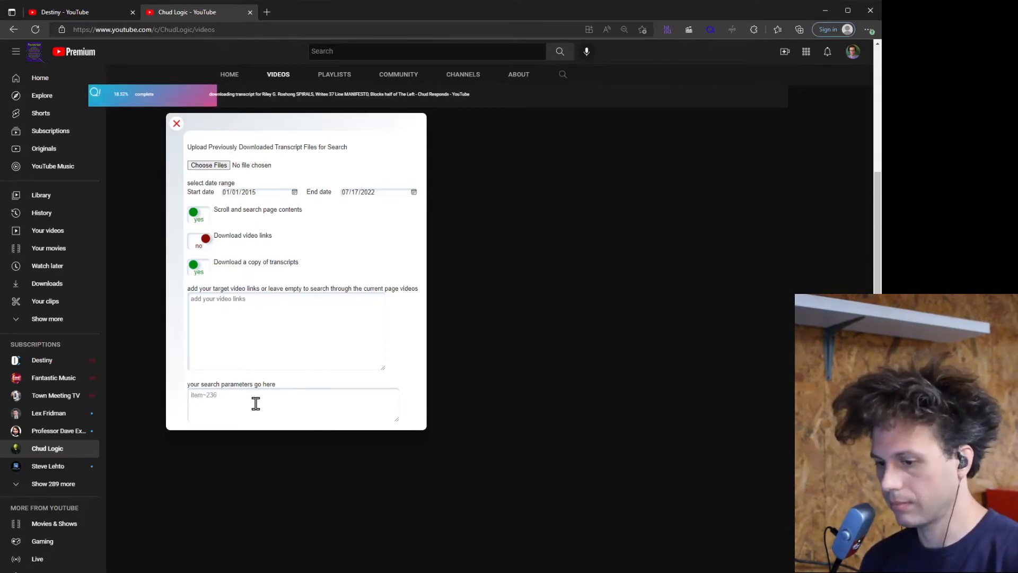
{"action": "type", "text": "other words"}
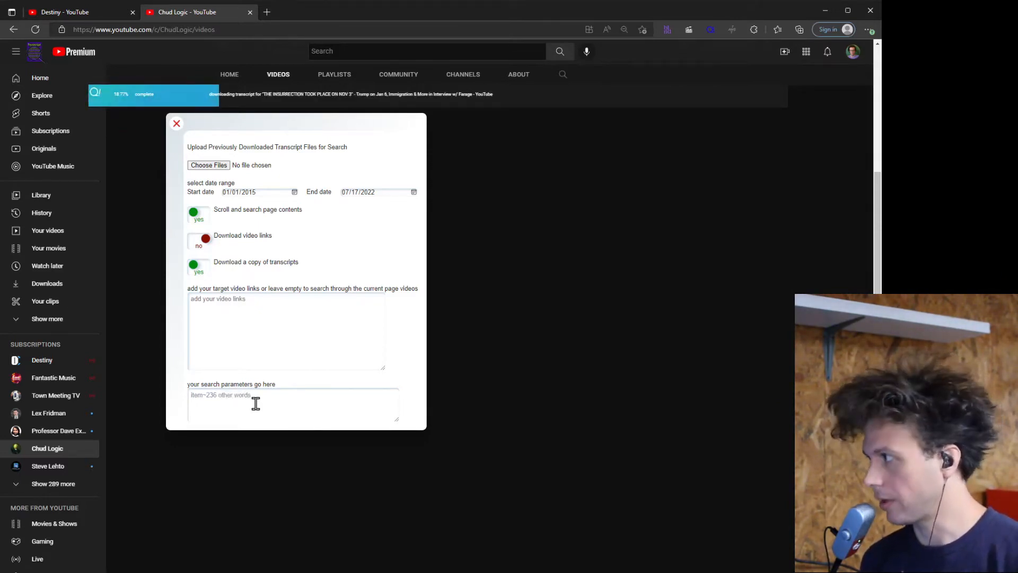
{"action": "double_click", "coordinate": [209, 395]}
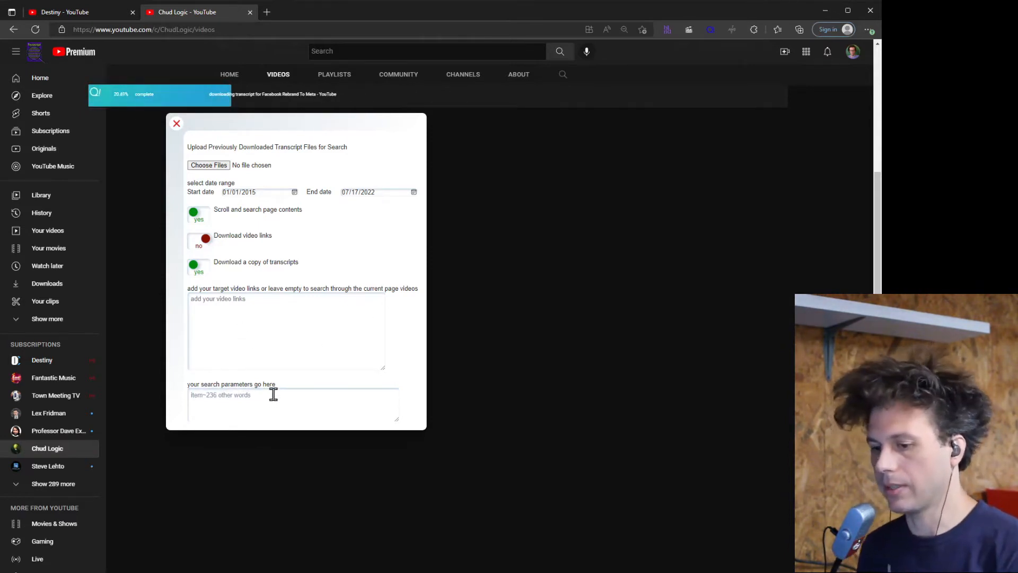
{"action": "type", "text": "create-product OR marketing"}
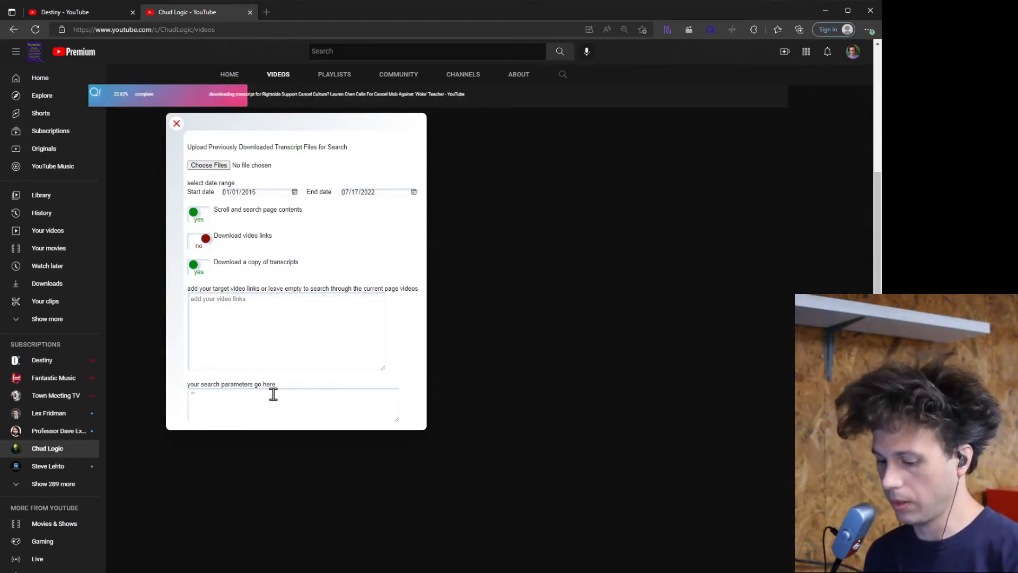
{"action": "type", "text": "produ"}
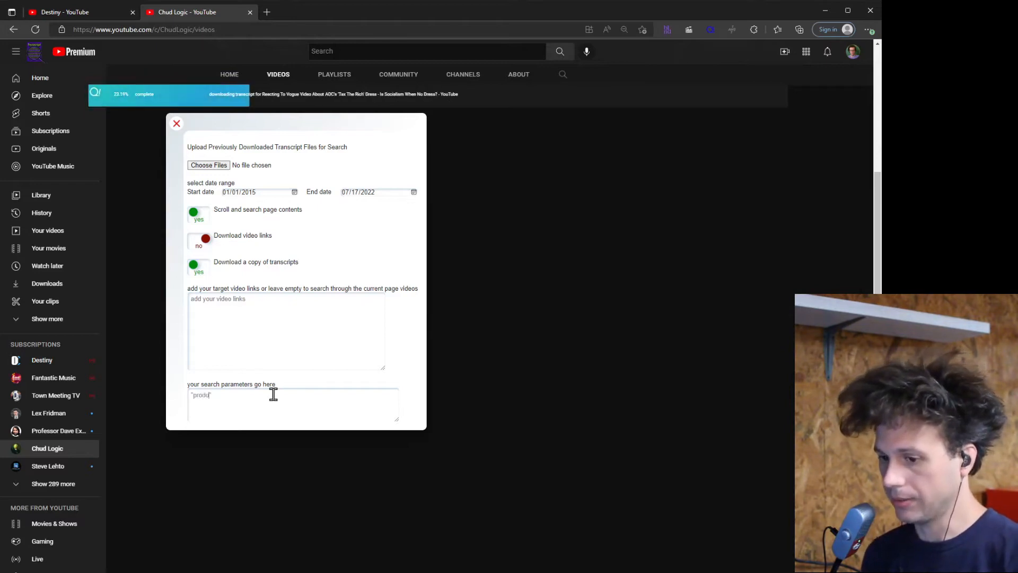
{"action": "type", "text": "ct\""}
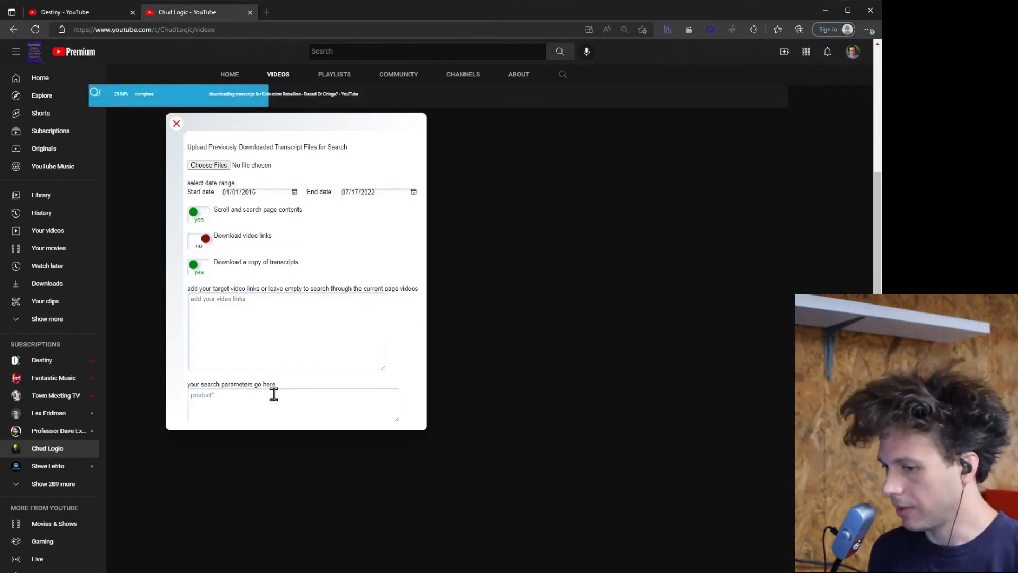
{"action": "type", "text": "create-product OR marketing"}
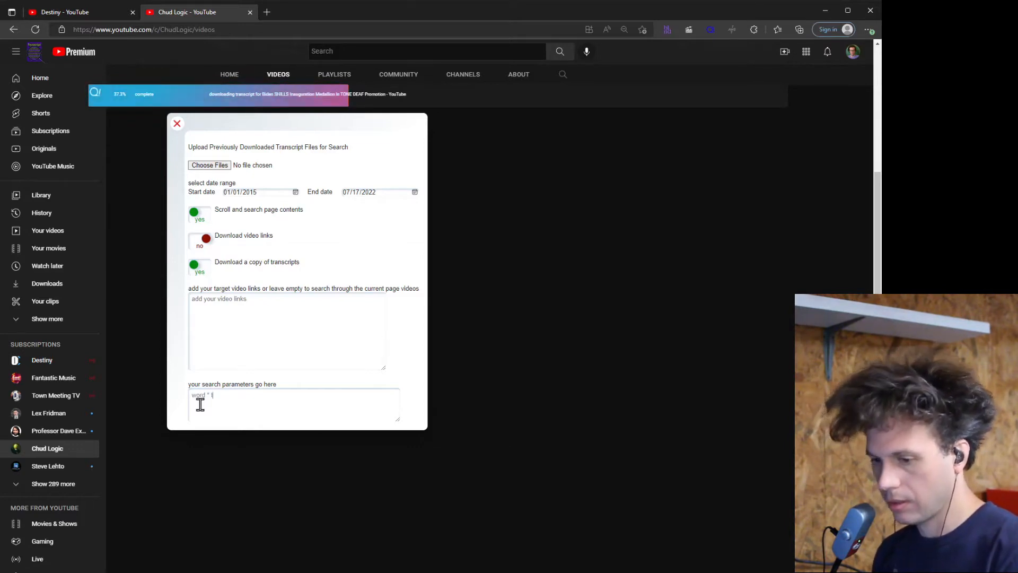
Enter example search parameters 'other words' and 'create~product OR marketing'
{"action": "type", "text": "other words"}
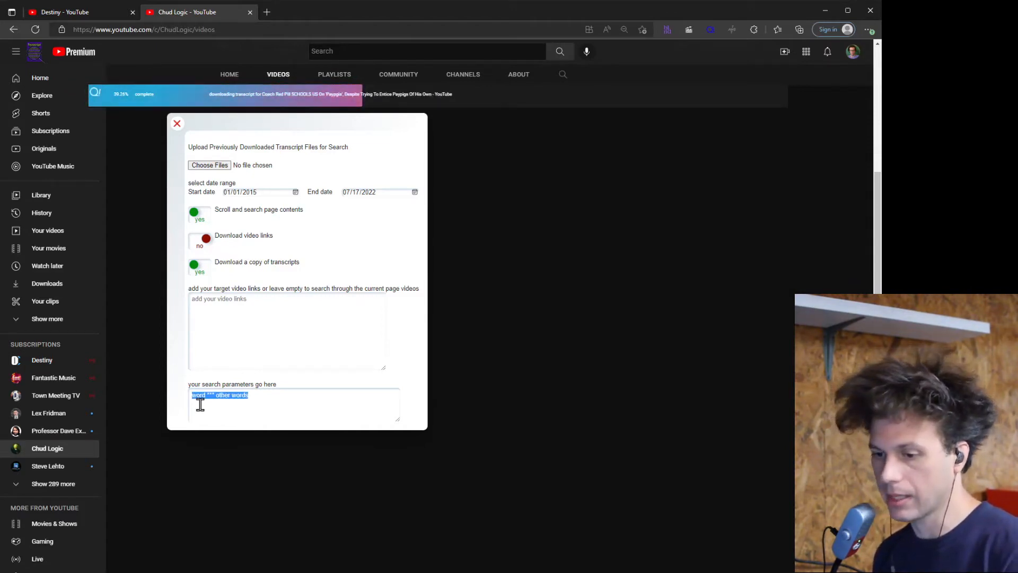
{"action": "type", "text": "create~product OR marketing"}
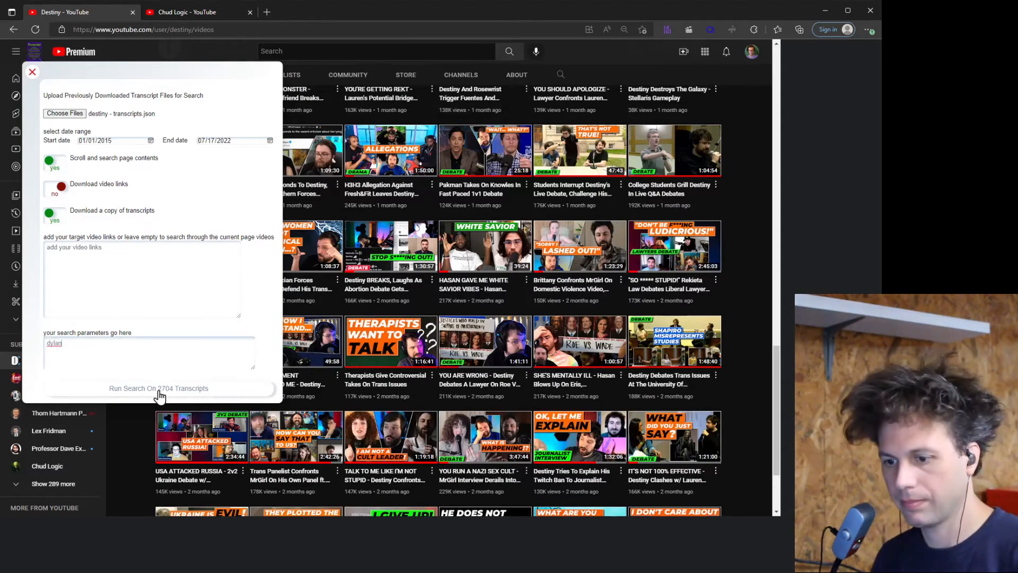
Run the dylan search over 2704 transcripts and scroll to Download Matches (437)
{"action": "left_click", "coordinate": [158, 388]}
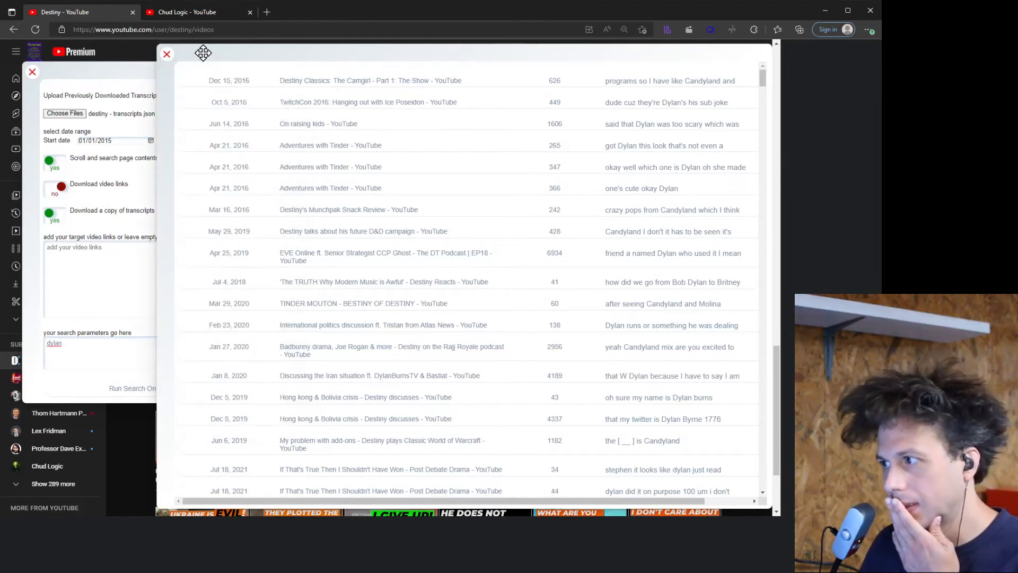
{"action": "mouse_move", "coordinate": [302, 265]}
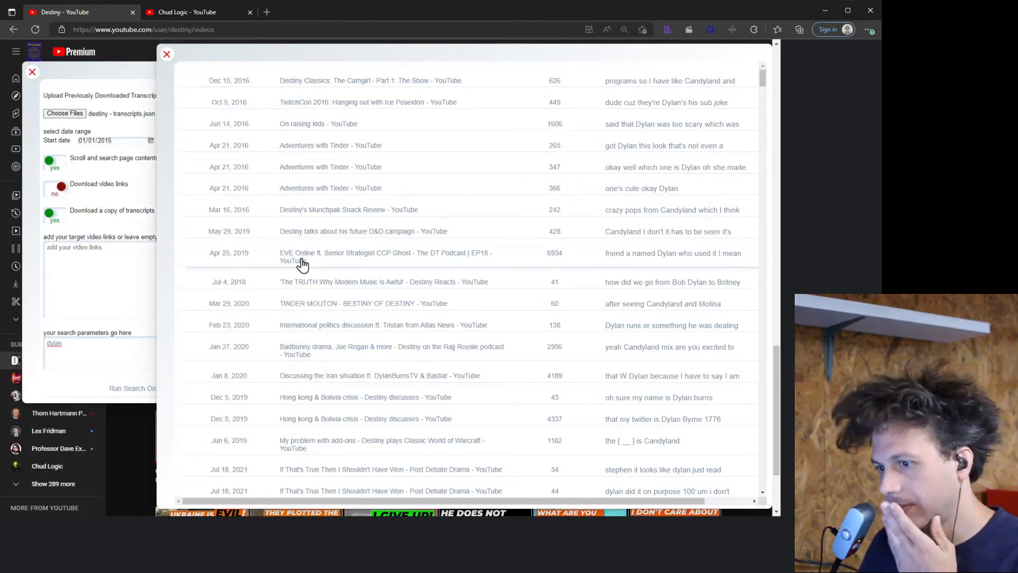
{"action": "scroll", "scroll_direction": "down", "scroll_amount": 3}
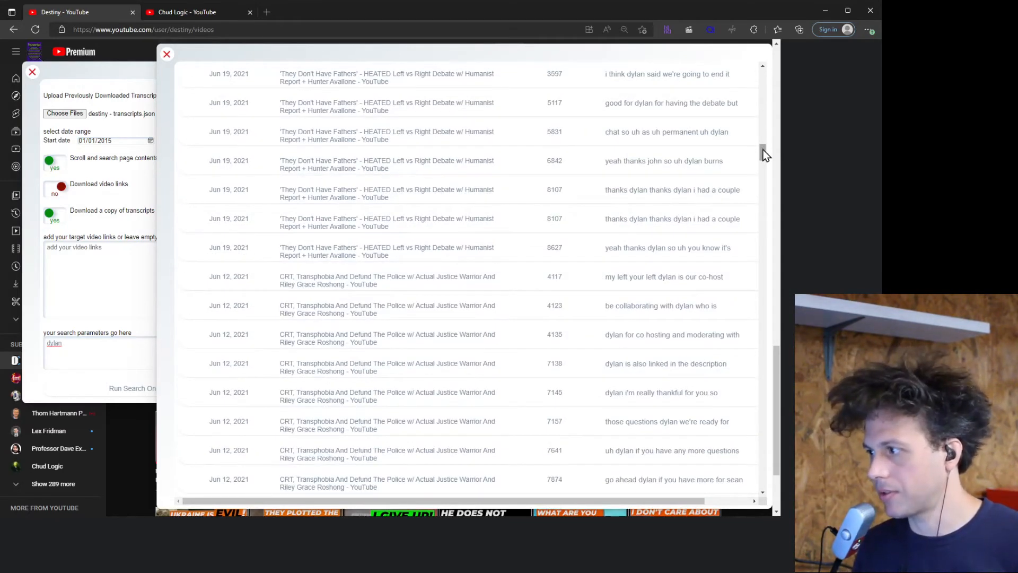
{"action": "scroll", "scroll_direction": "down", "scroll_amount": 3}
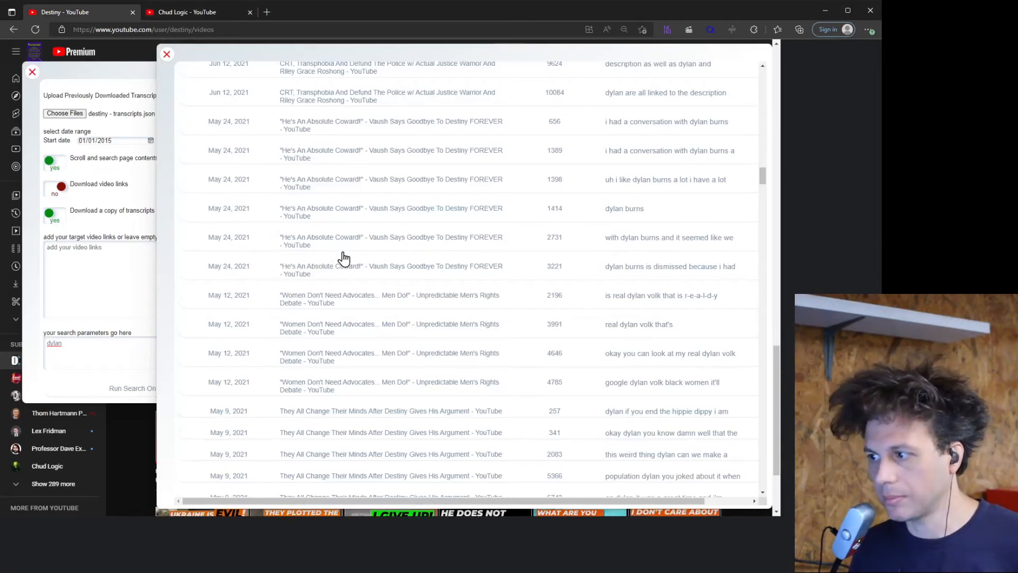
{"action": "scroll", "scroll_direction": "down", "scroll_amount": 3}
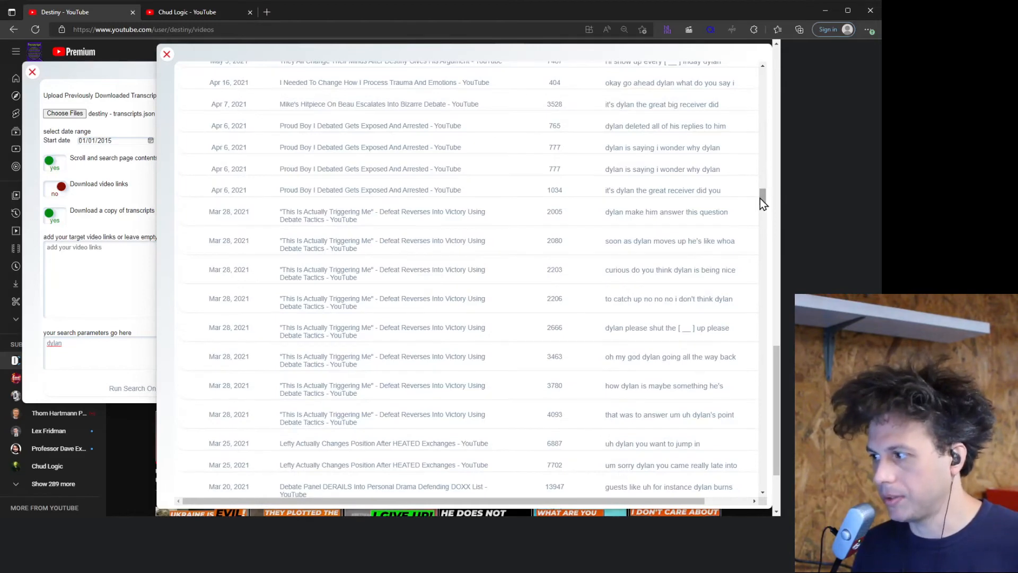
{"action": "scroll", "scroll_direction": "down", "scroll_amount": 3}
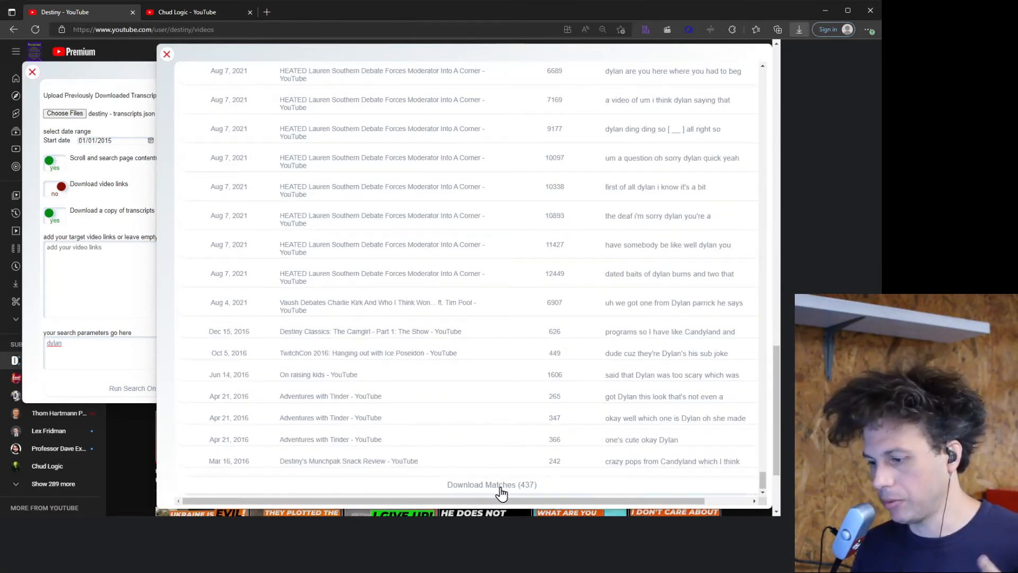
{"action": "mouse_move", "coordinate": [800, 29]}
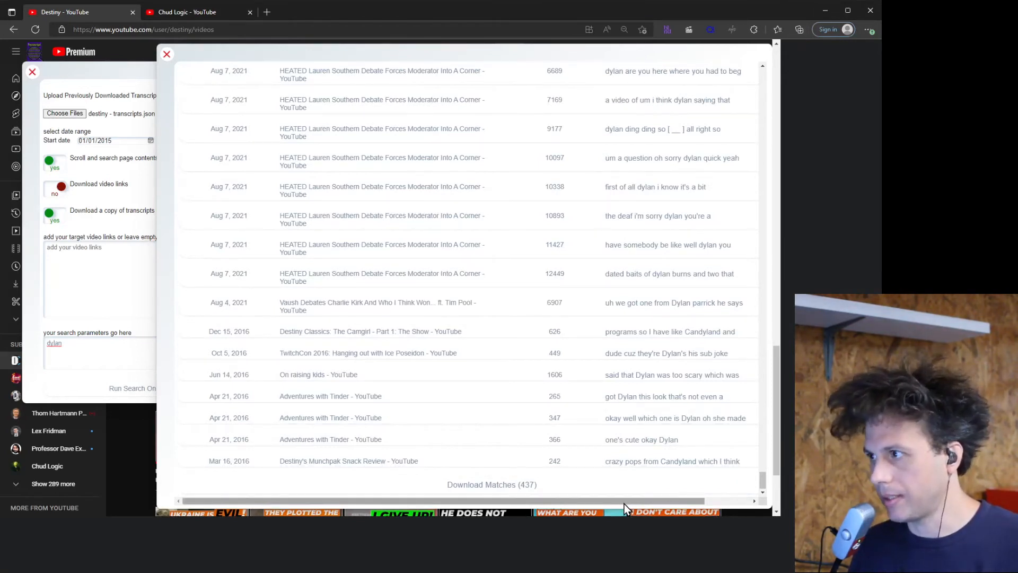
{"action": "mouse_move", "coordinate": [109, 215]}
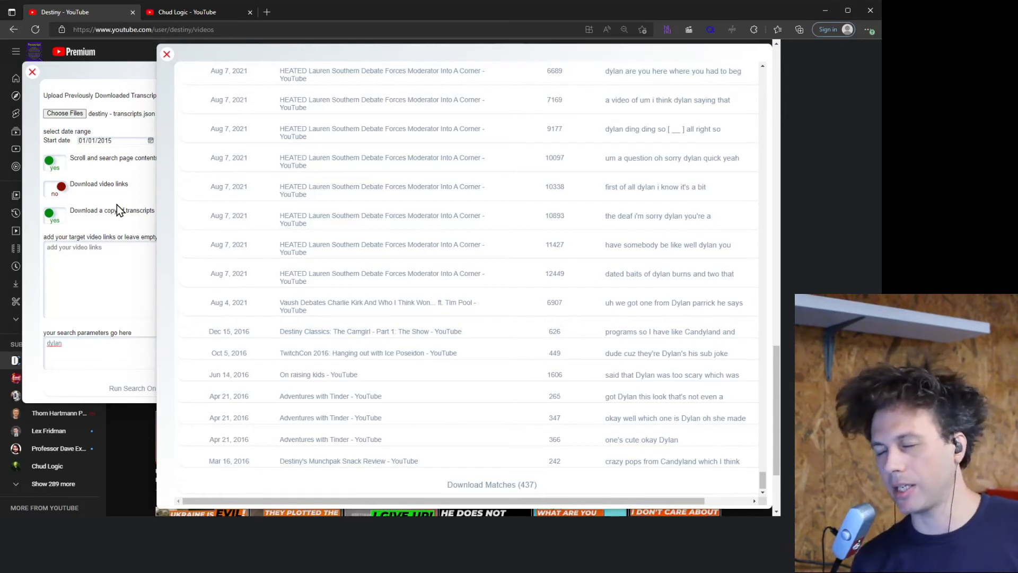
{"action": "mouse_move", "coordinate": [600, 18]}
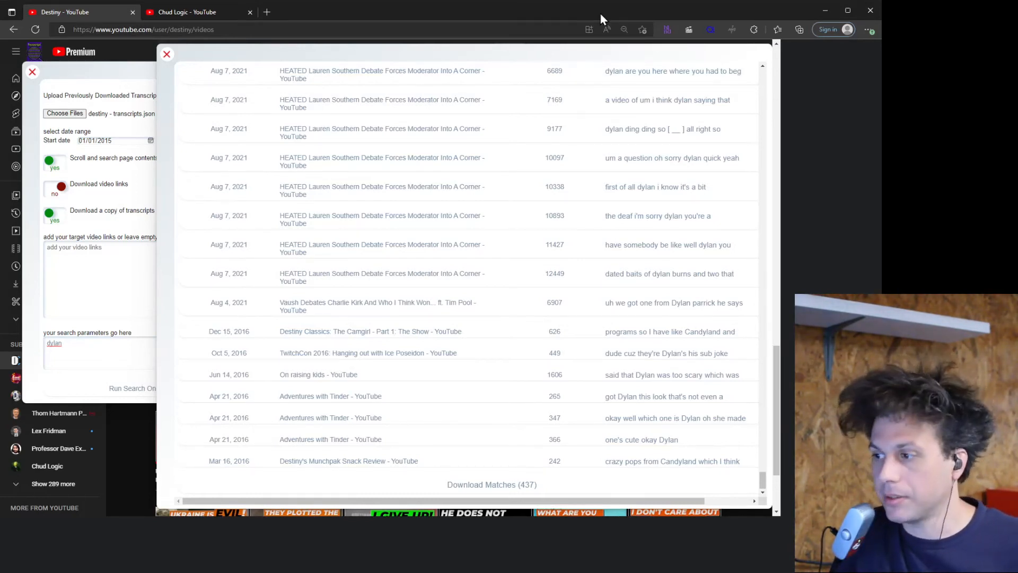
{"action": "mouse_move", "coordinate": [660, 148]}
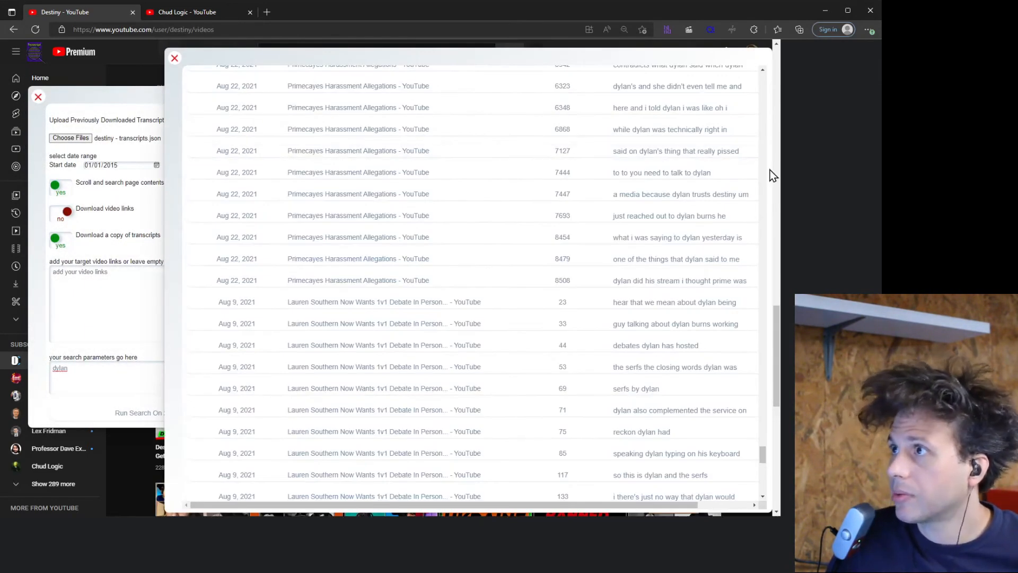
{"action": "mouse_move", "coordinate": [877, 224]}
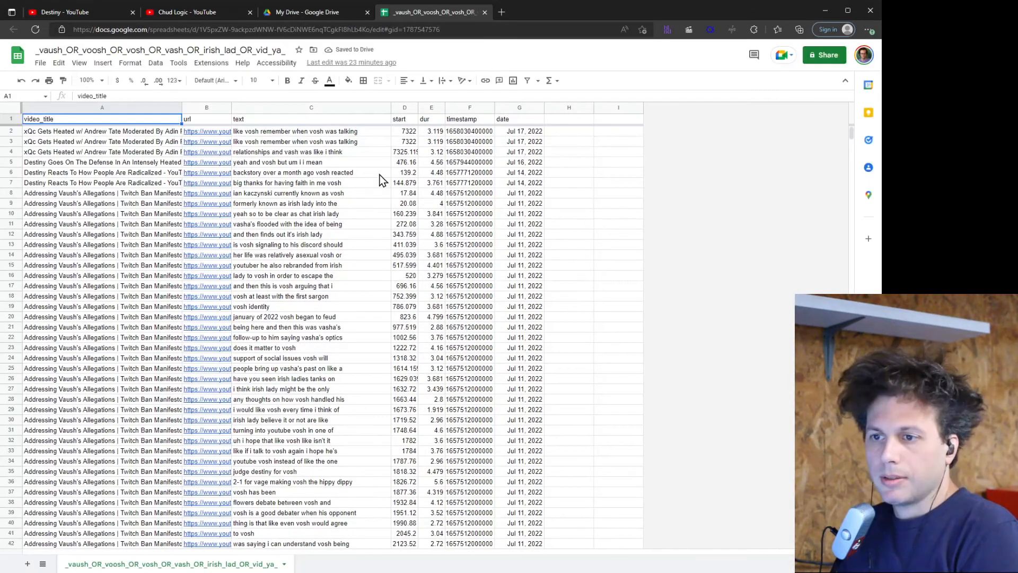
{"action": "left_click", "coordinate": [312, 172]}
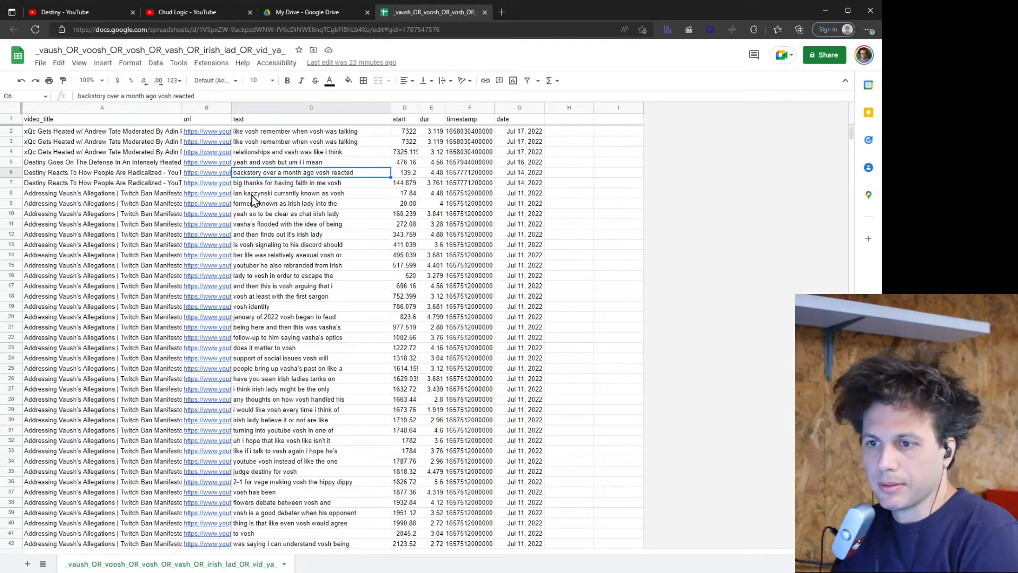
{"action": "mouse_move", "coordinate": [360, 156]}
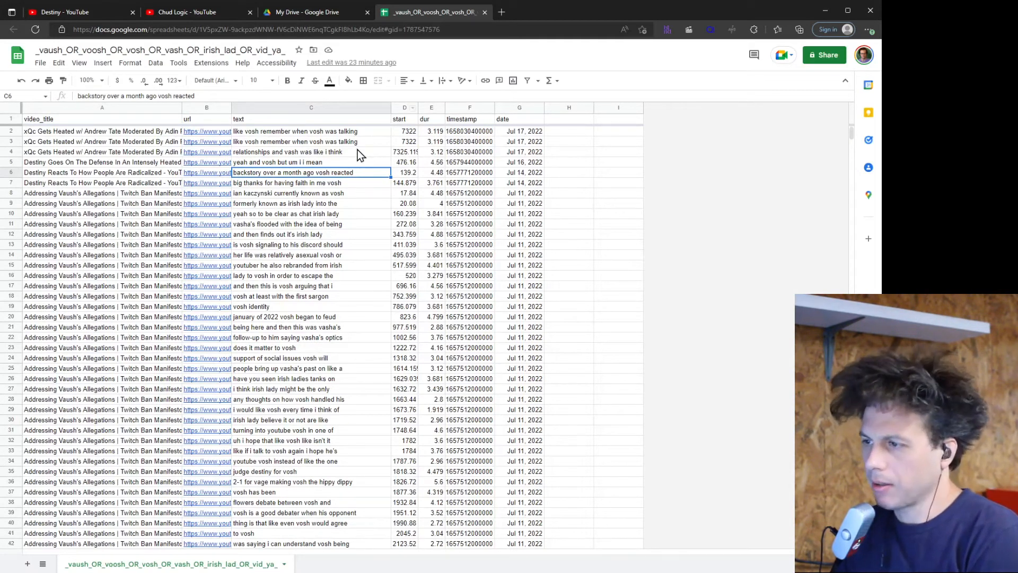
{"action": "mouse_move", "coordinate": [129, 125]}
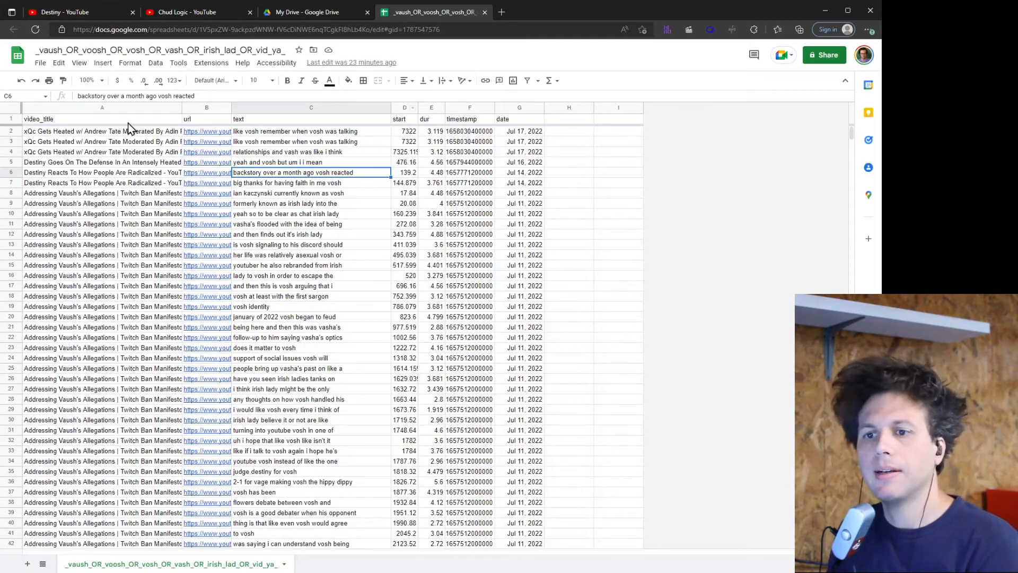
{"action": "scroll", "scroll_direction": "down", "scroll_amount": 3}
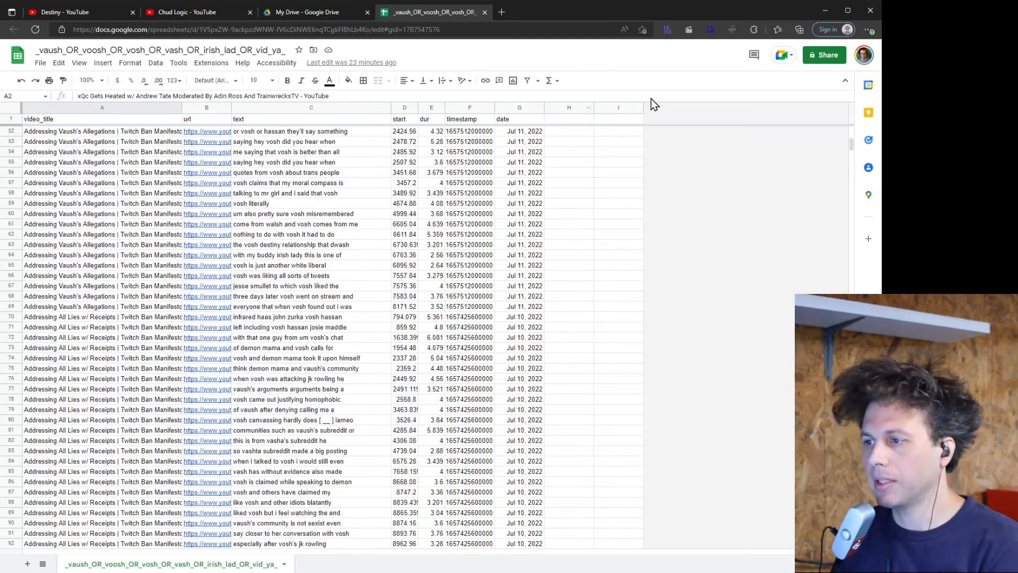
{"action": "left_click", "coordinate": [102, 151]}
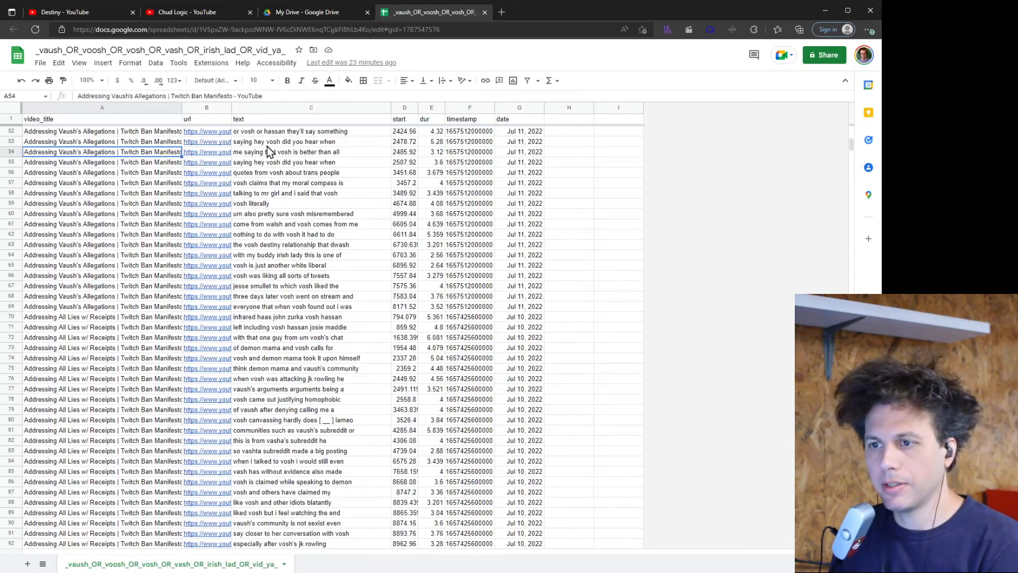
{"action": "left_click", "coordinate": [311, 141]}
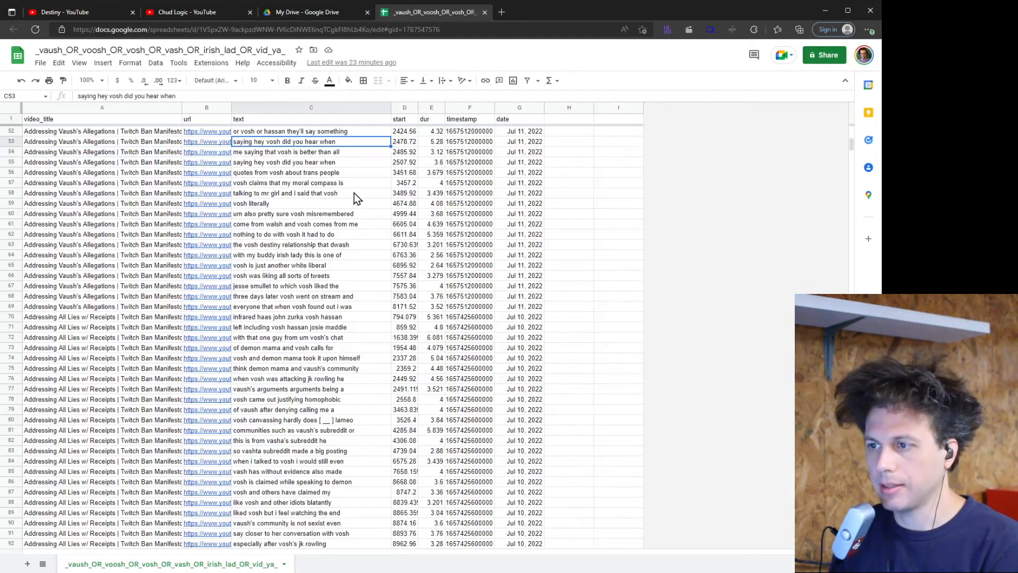
{"action": "left_click", "coordinate": [404, 131]}
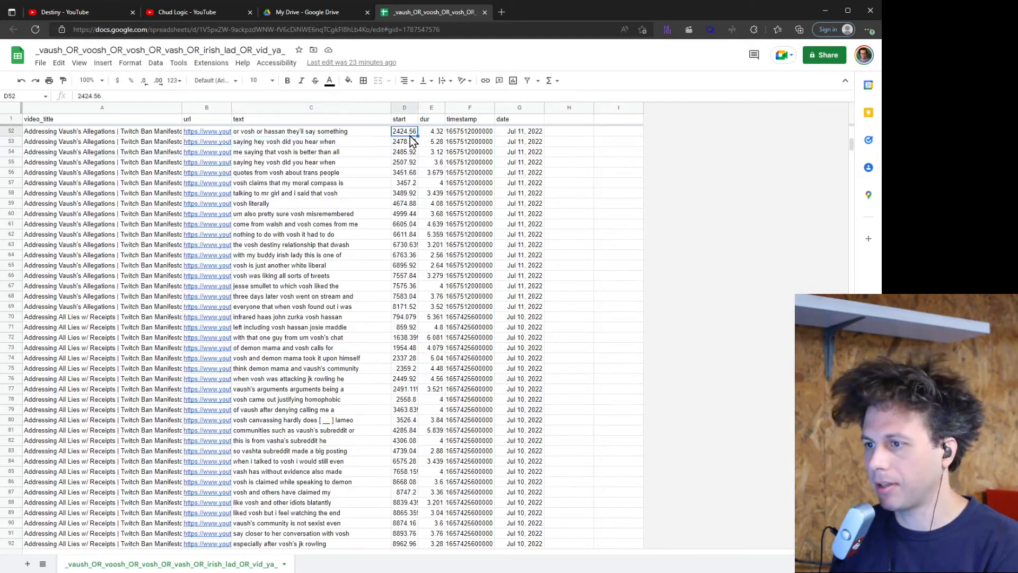
{"action": "left_click", "coordinate": [430, 132]}
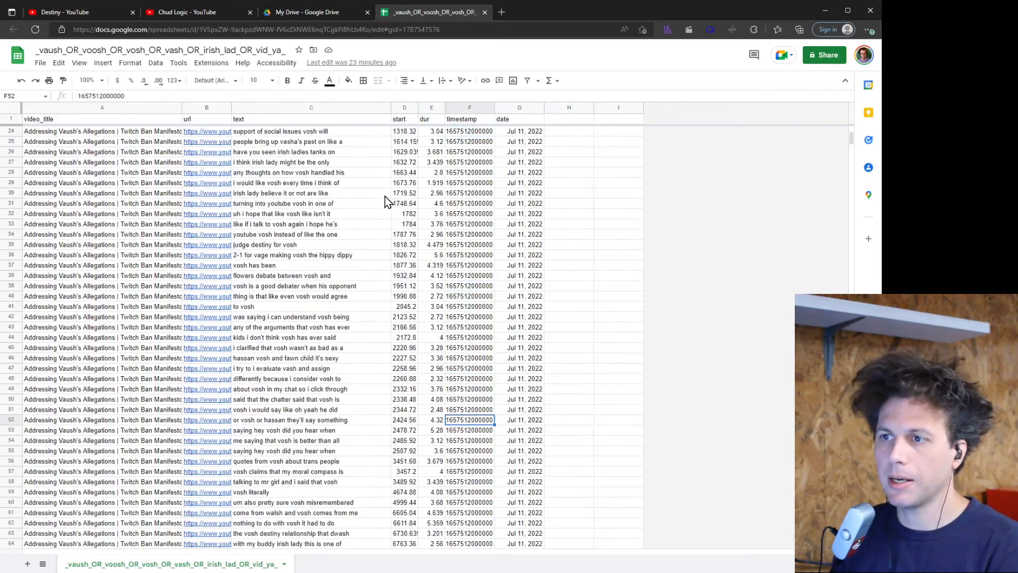
{"action": "scroll", "scroll_direction": "up", "scroll_amount": 3}
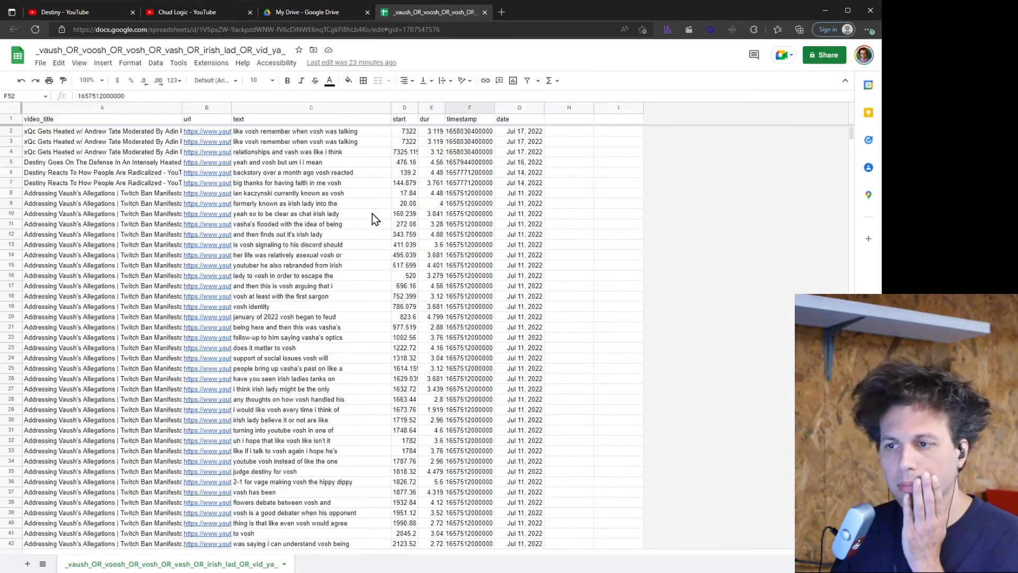
{"action": "left_click", "coordinate": [61, 12]}
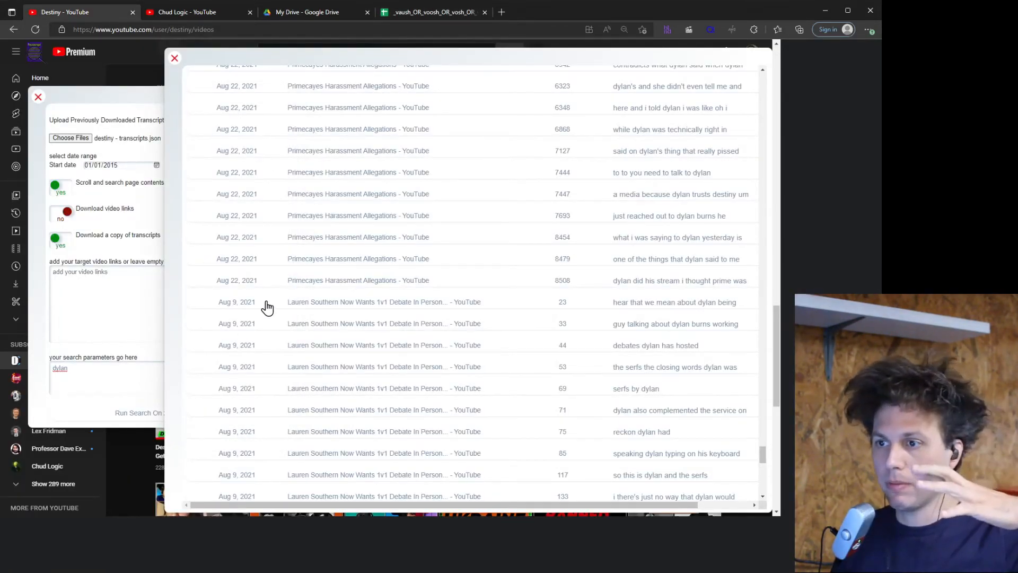
{"action": "mouse_move", "coordinate": [257, 83]}
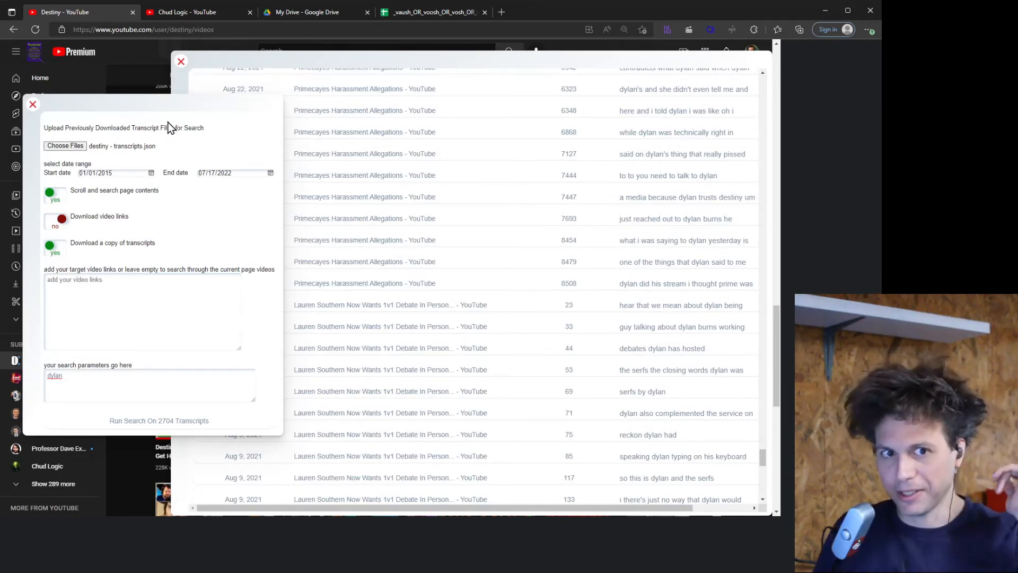
{"action": "mouse_move", "coordinate": [297, 86]}
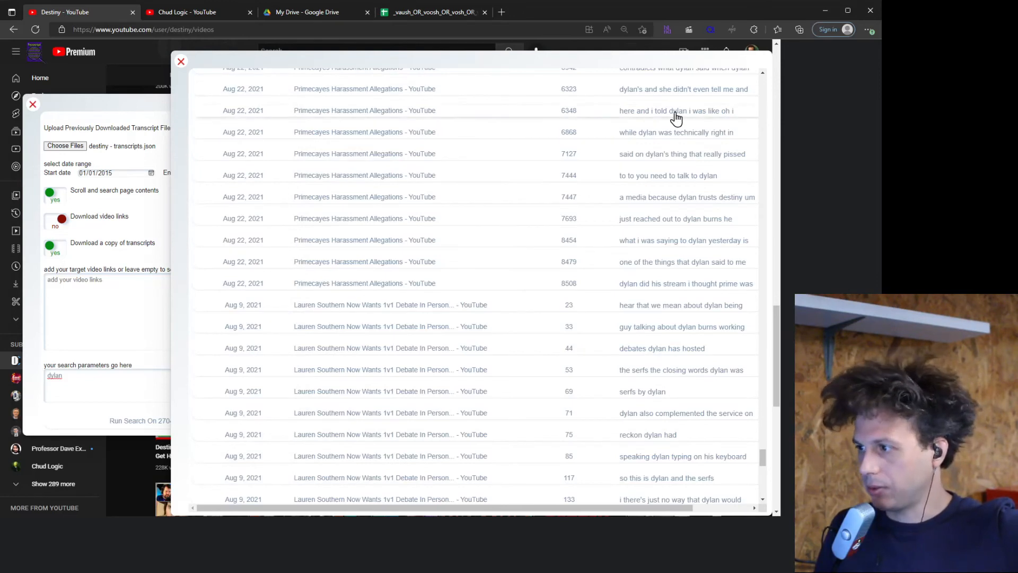
{"action": "mouse_move", "coordinate": [681, 120]}
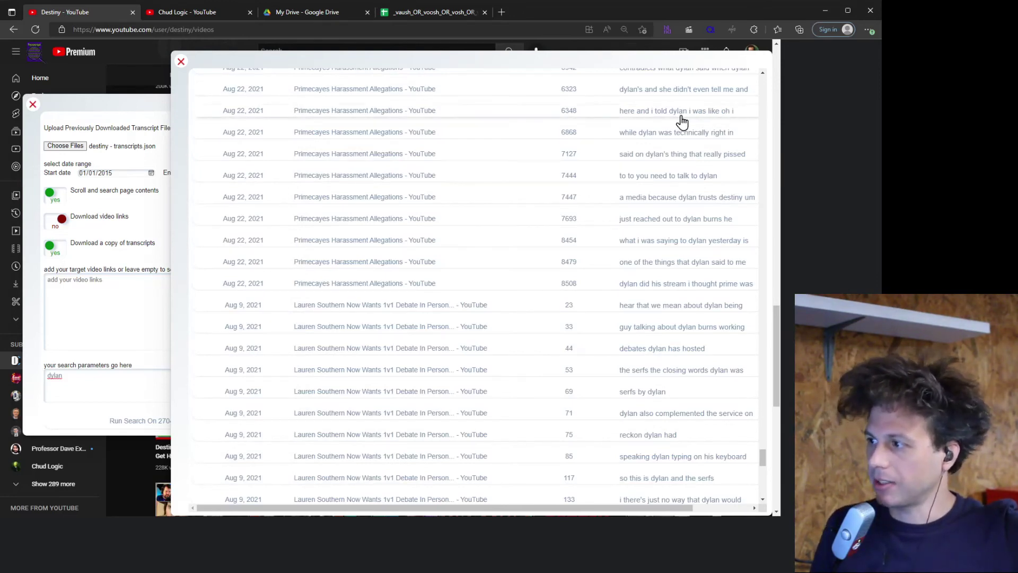
{"action": "mouse_move", "coordinate": [360, 76]}
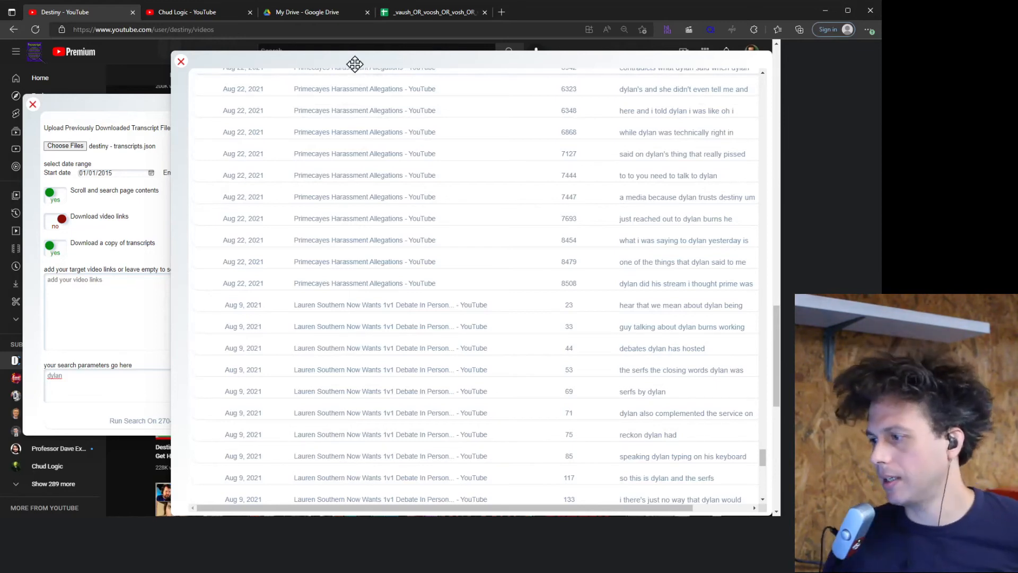
Switch to the Destiny tab showing the dylan results window
{"action": "left_click", "coordinate": [181, 62]}
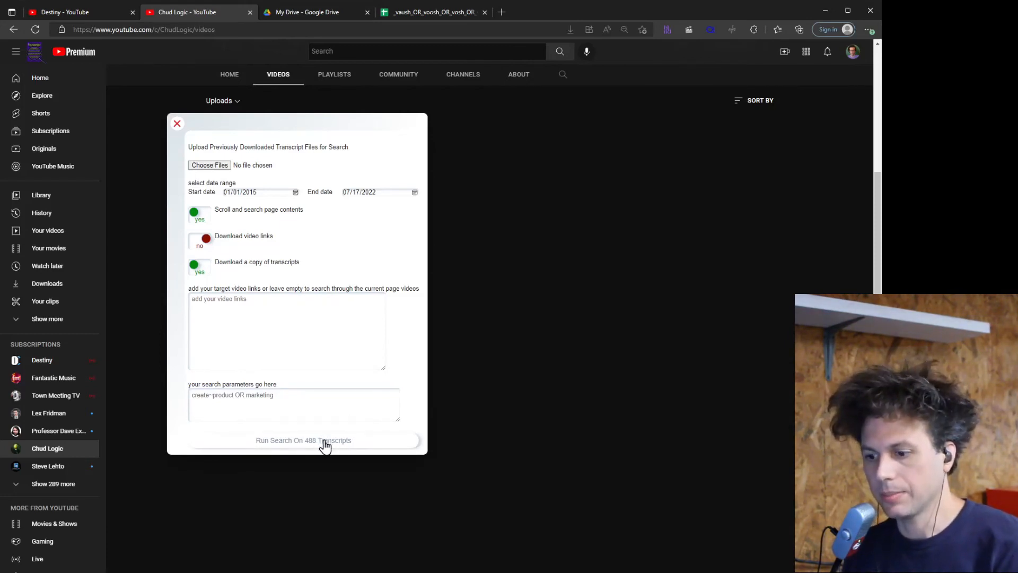
{"action": "mouse_move", "coordinate": [392, 456]}
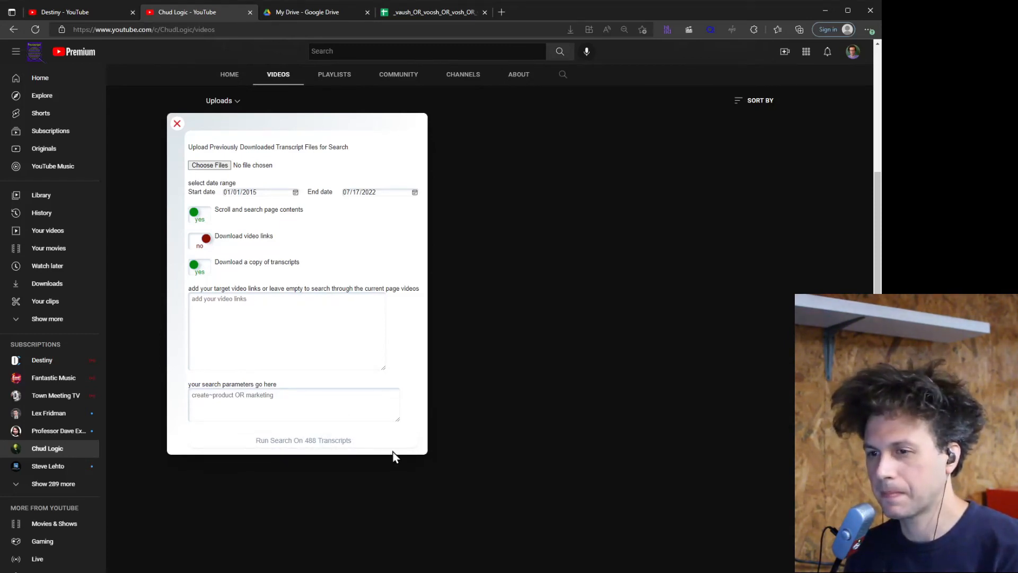
{"action": "mouse_move", "coordinate": [365, 447]}
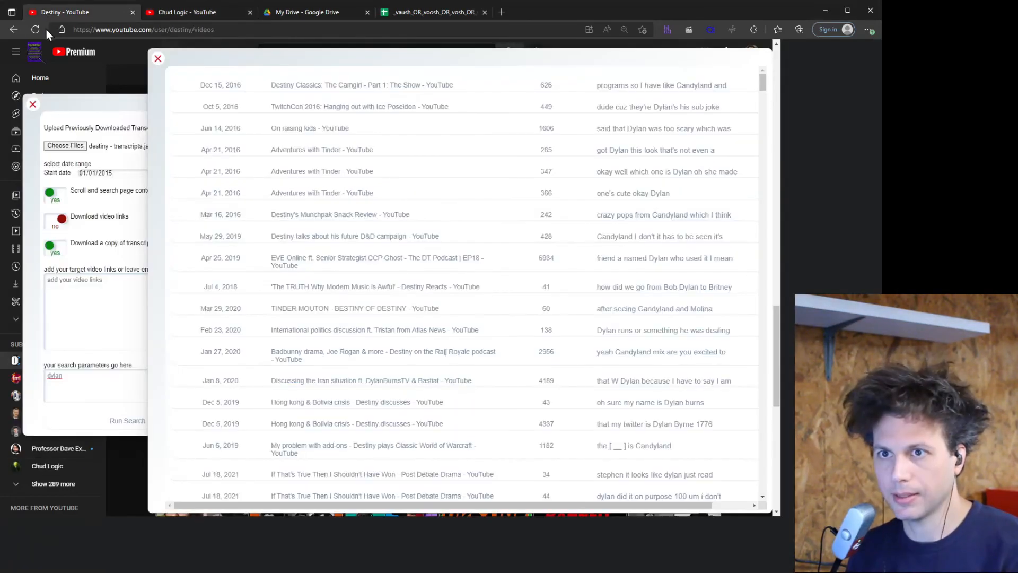
Reload Destiny's Videos page and reopen an empty transcript search panel
{"action": "left_click", "coordinate": [36, 30]}
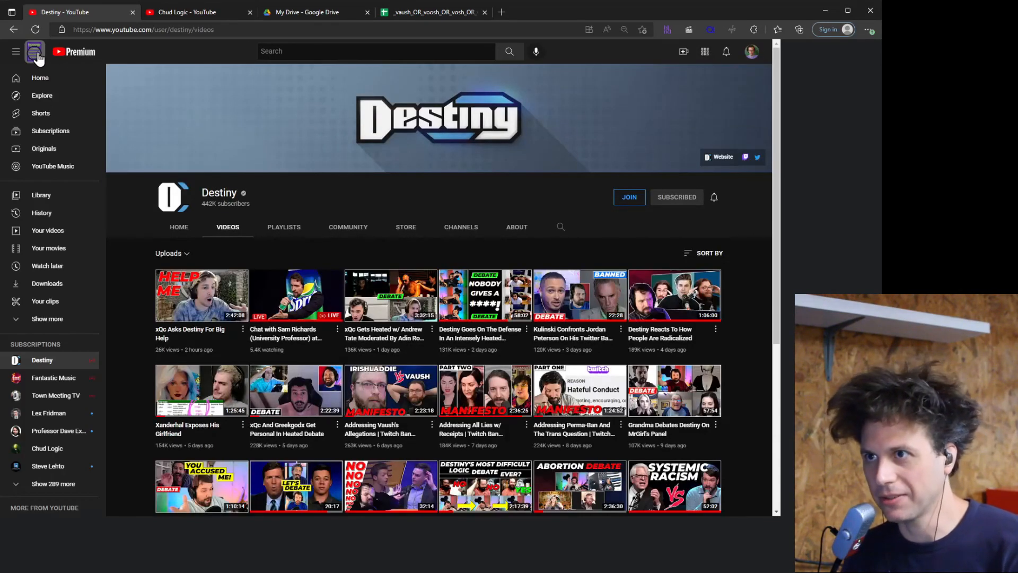
{"action": "left_click", "coordinate": [34, 51]}
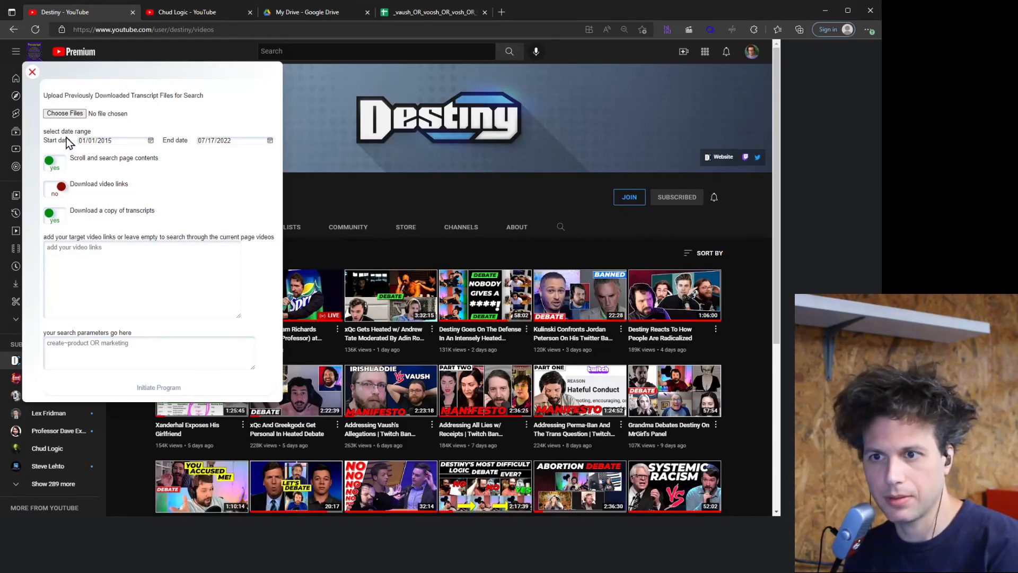
Load two transcript files, enter 'lord', and run the search over 802 transcripts
{"action": "left_click", "coordinate": [65, 114]}
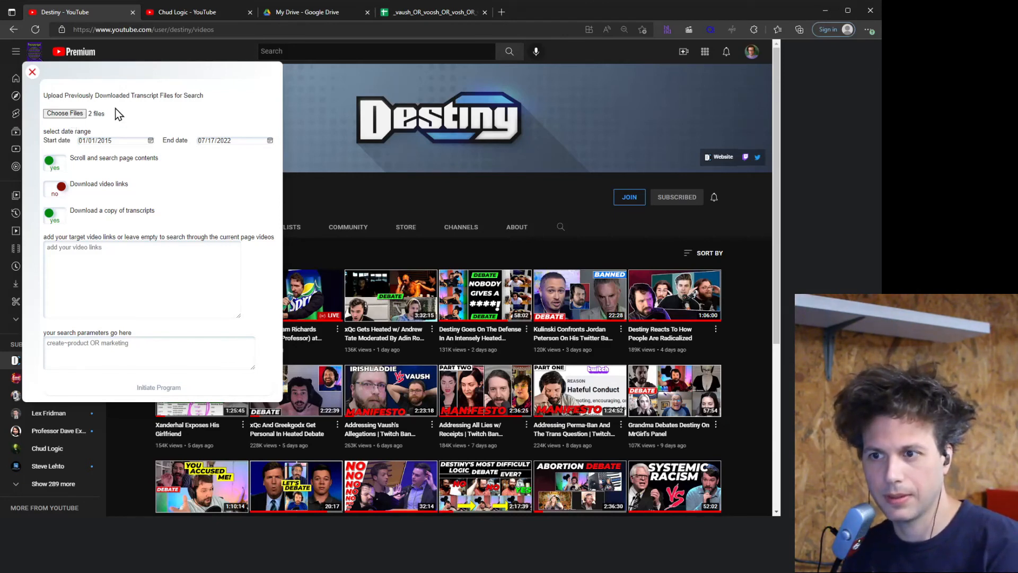
{"action": "mouse_move", "coordinate": [130, 93]}
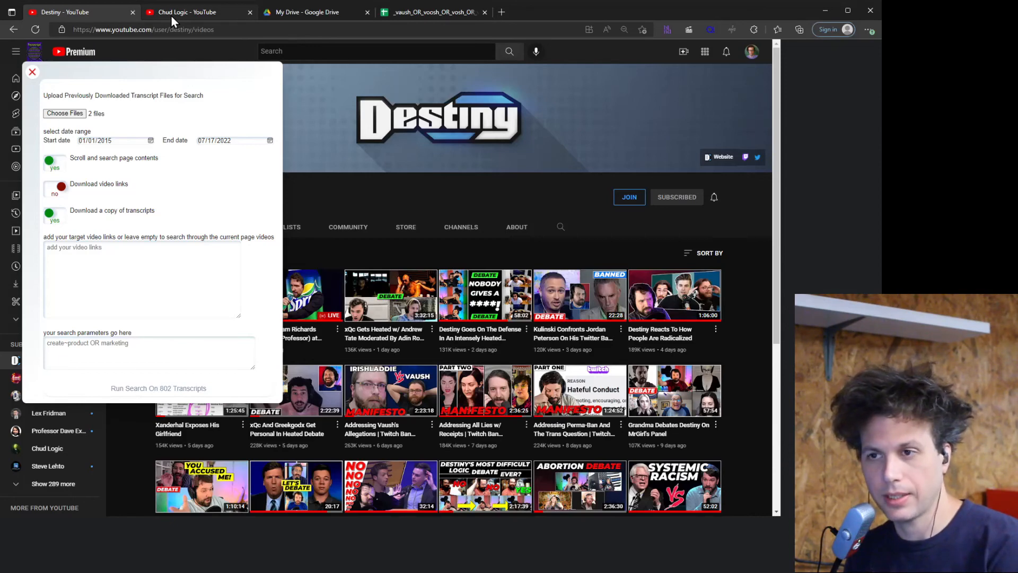
{"action": "left_click", "coordinate": [187, 12]}
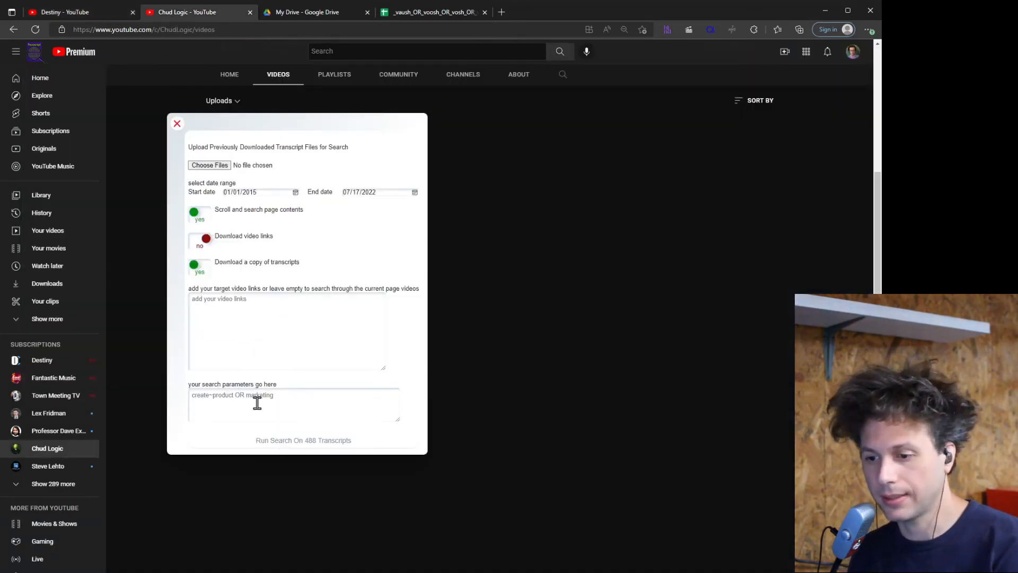
{"action": "type", "text": "lord"}
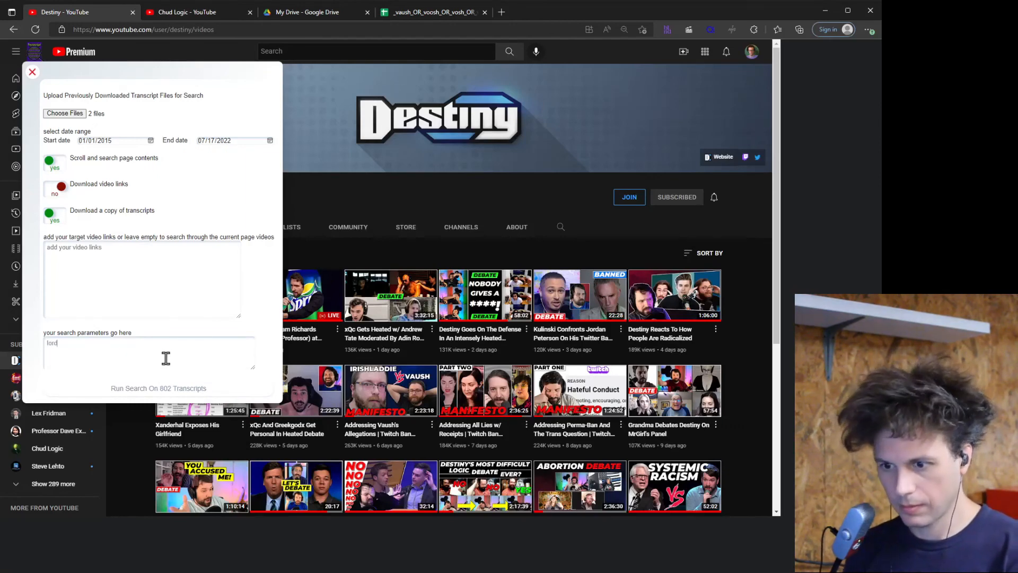
{"action": "left_click", "coordinate": [158, 388]}
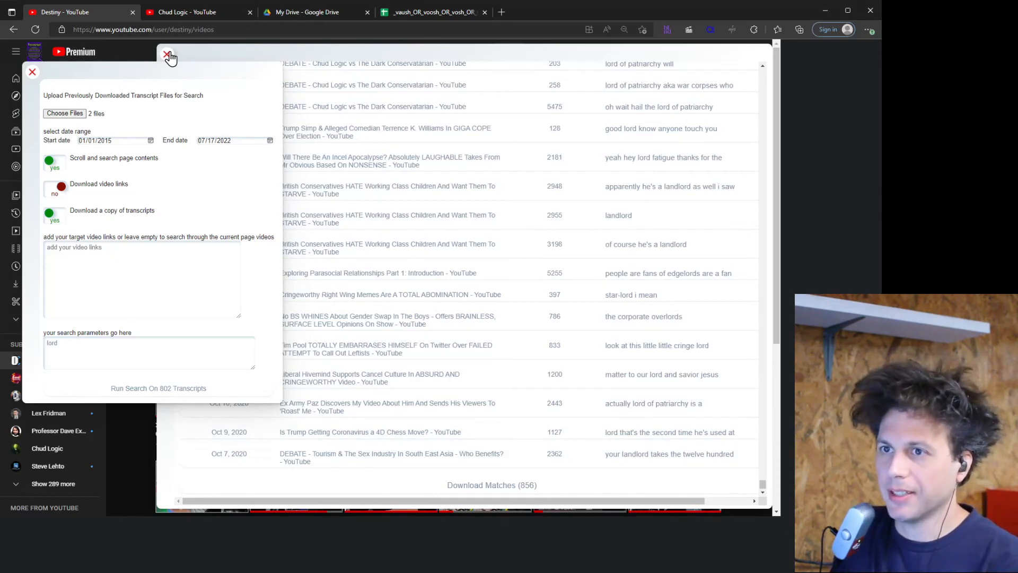
{"action": "left_click", "coordinate": [188, 12]}
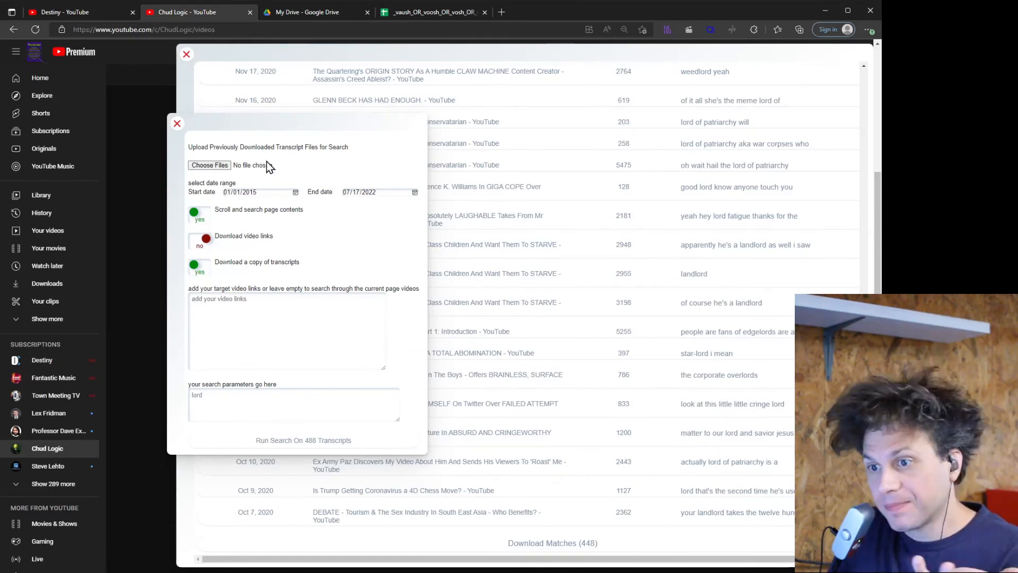
{"action": "mouse_move", "coordinate": [209, 164]}
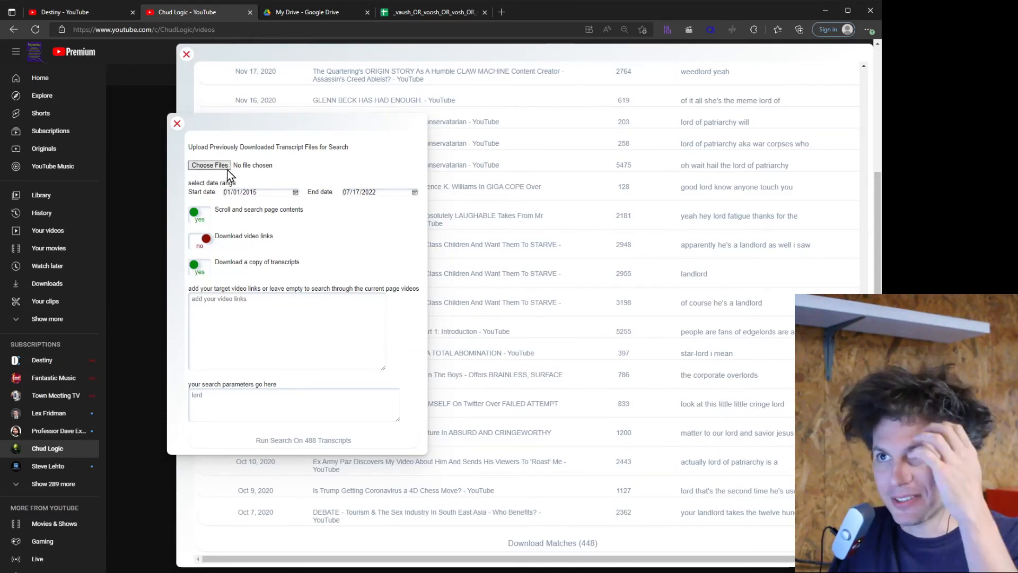
{"action": "mouse_move", "coordinate": [272, 172]}
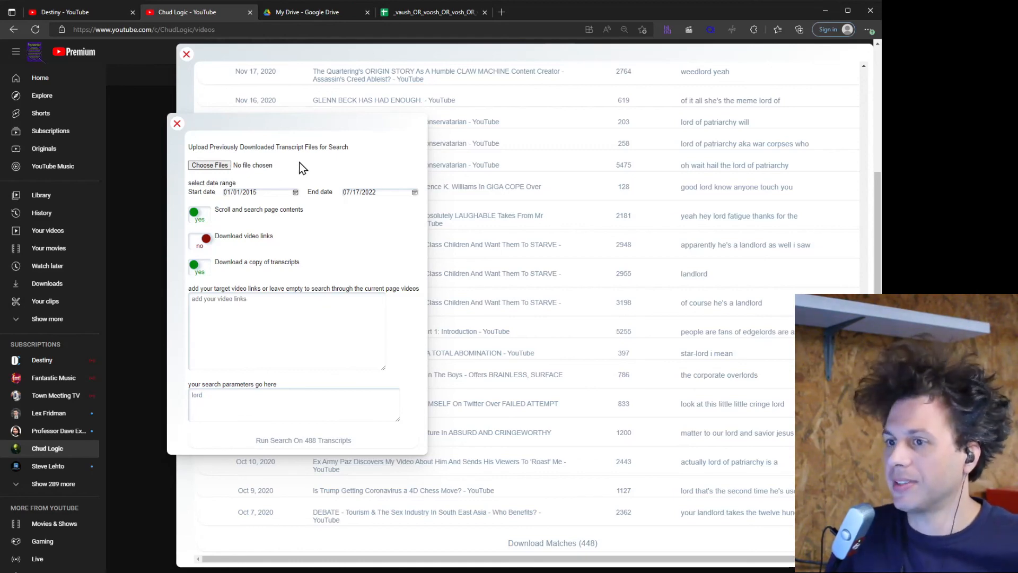
{"action": "left_click", "coordinate": [177, 123]}
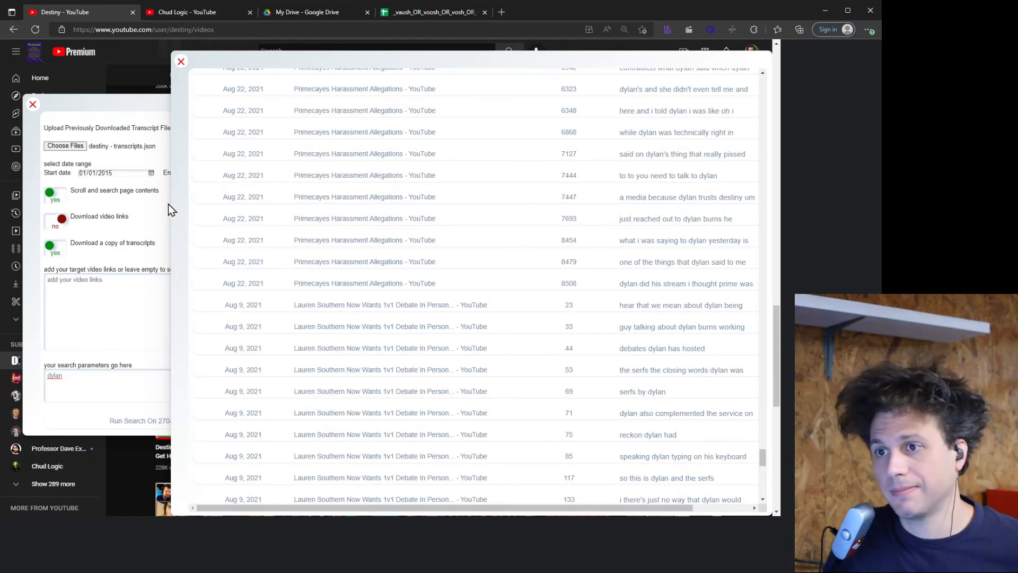
{"action": "mouse_move", "coordinate": [170, 193]}
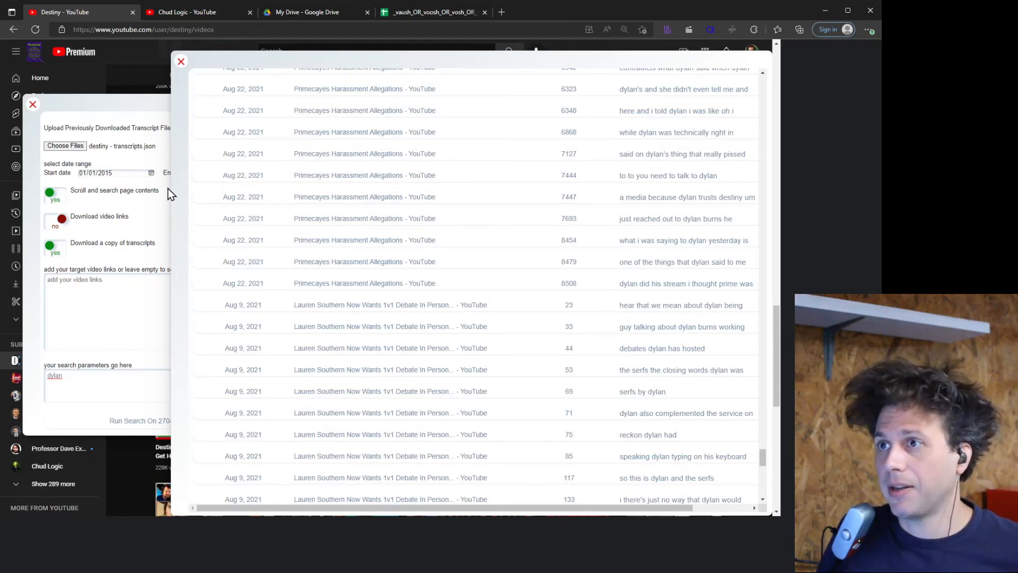
{"action": "mouse_move", "coordinate": [175, 82]}
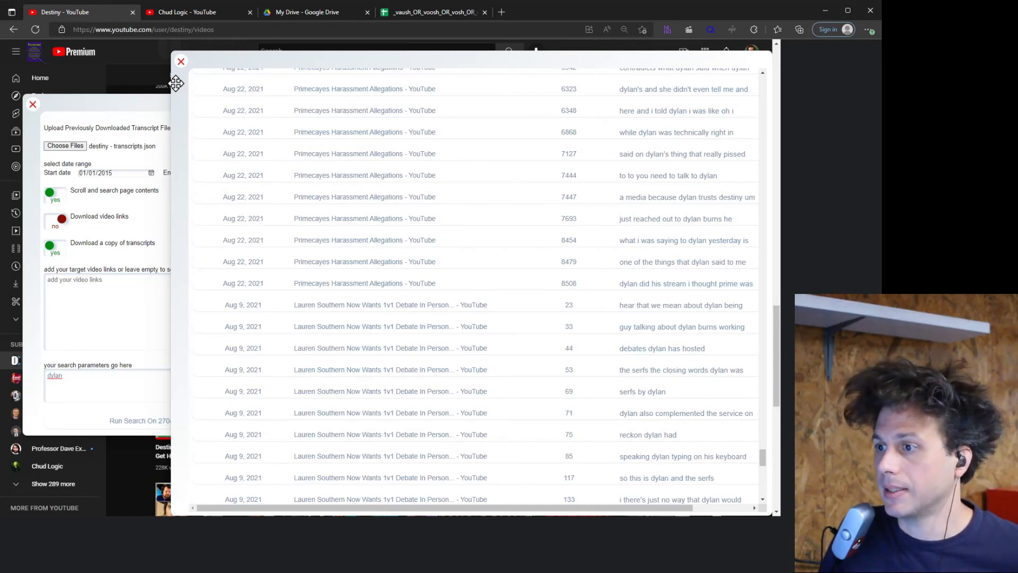
{"action": "mouse_move", "coordinate": [388, 218]}
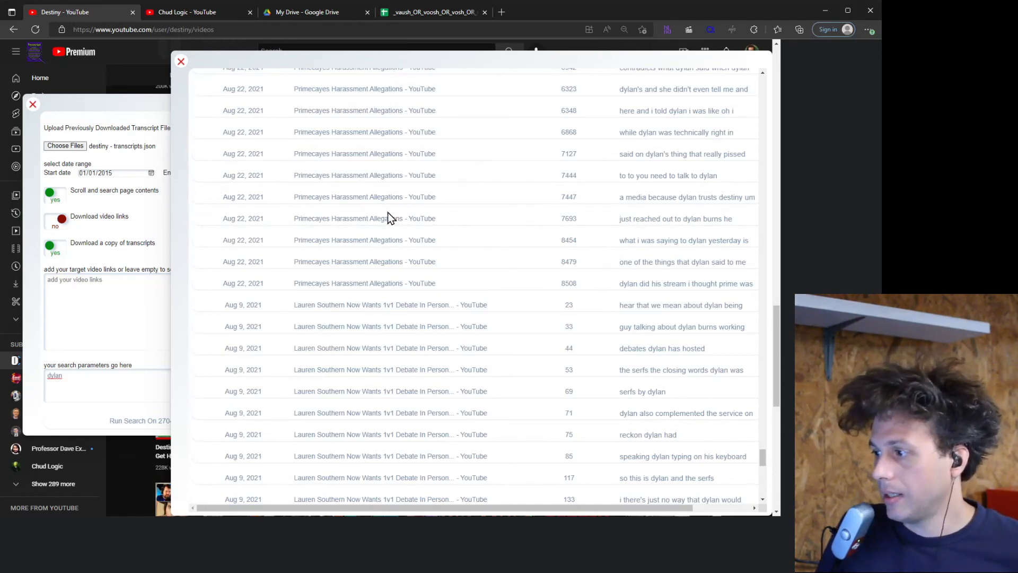
{"action": "mouse_move", "coordinate": [354, 175]}
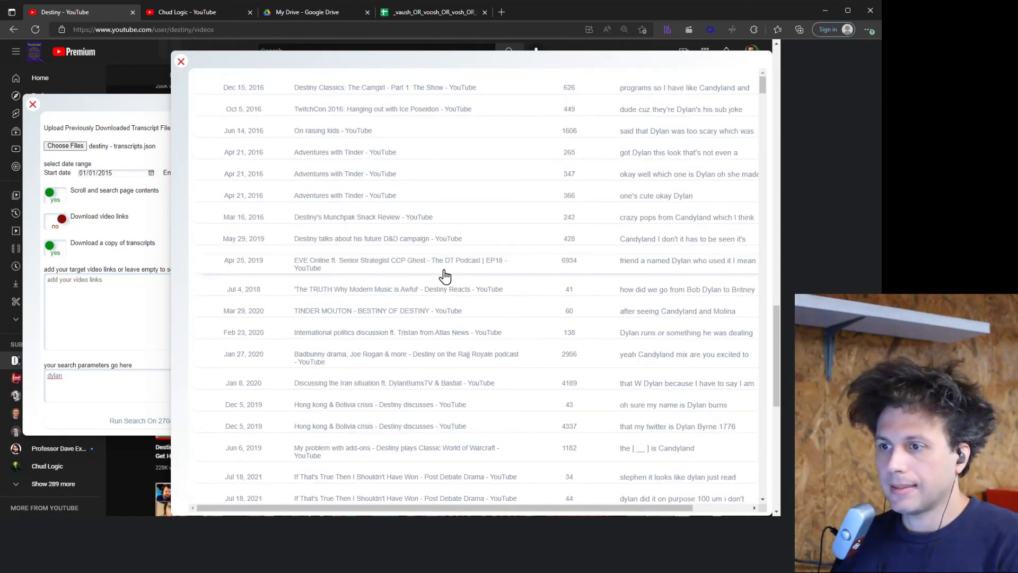
{"action": "mouse_move", "coordinate": [225, 86]}
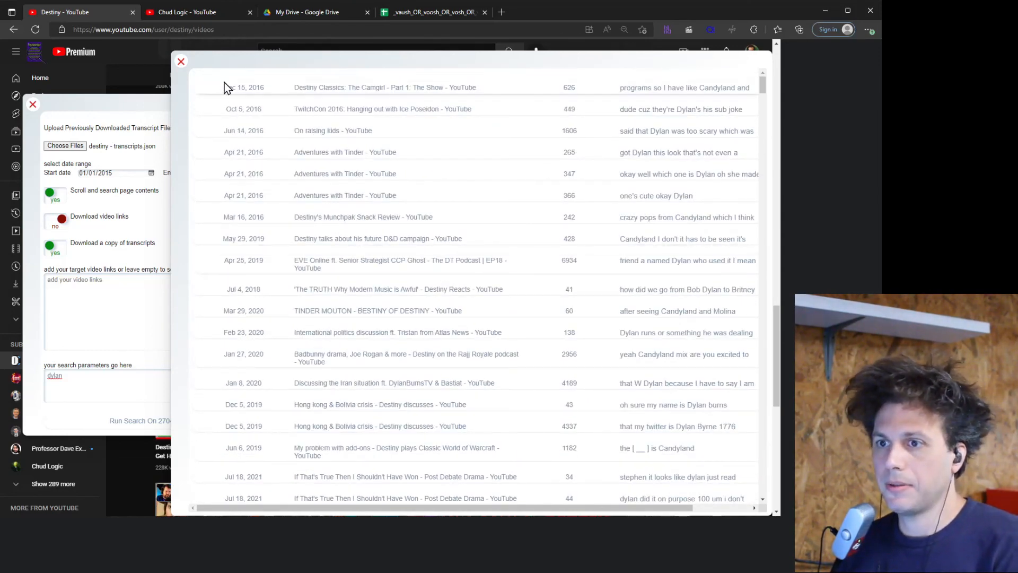